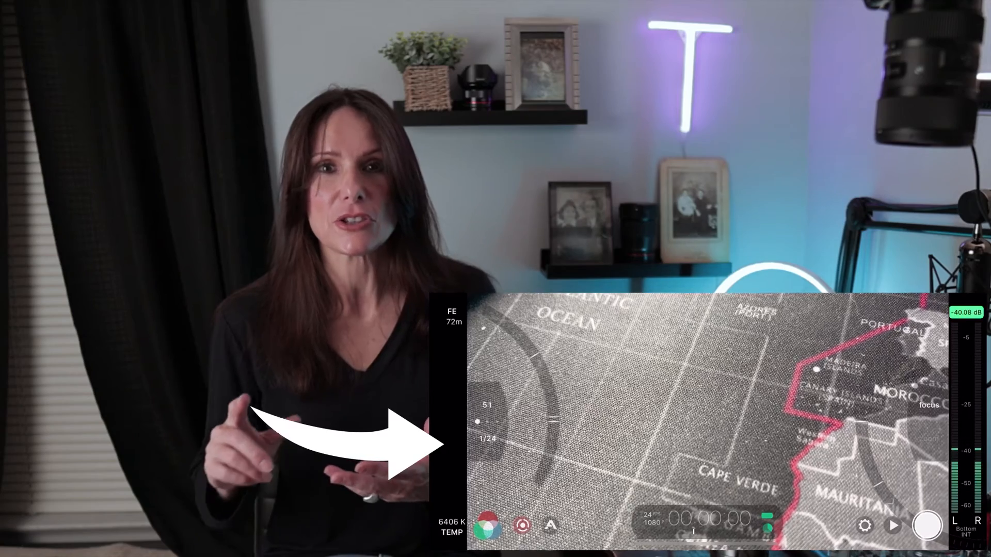
- View the Dynamic gamma curve, then the 3K 1836p FiLMiC Extreme resolution settings
{"action": "left_click", "coordinate": [486, 526]}
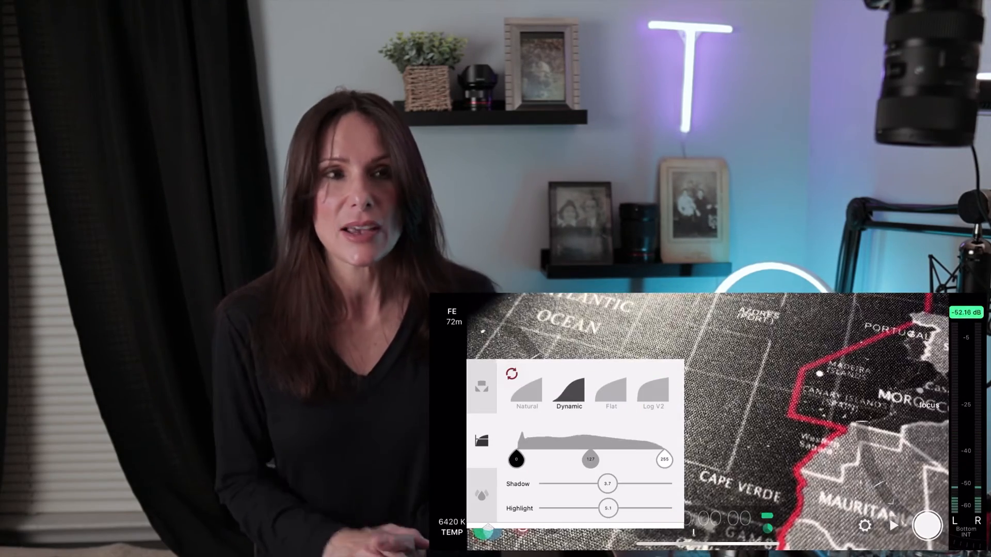
{"action": "left_click", "coordinate": [652, 385]}
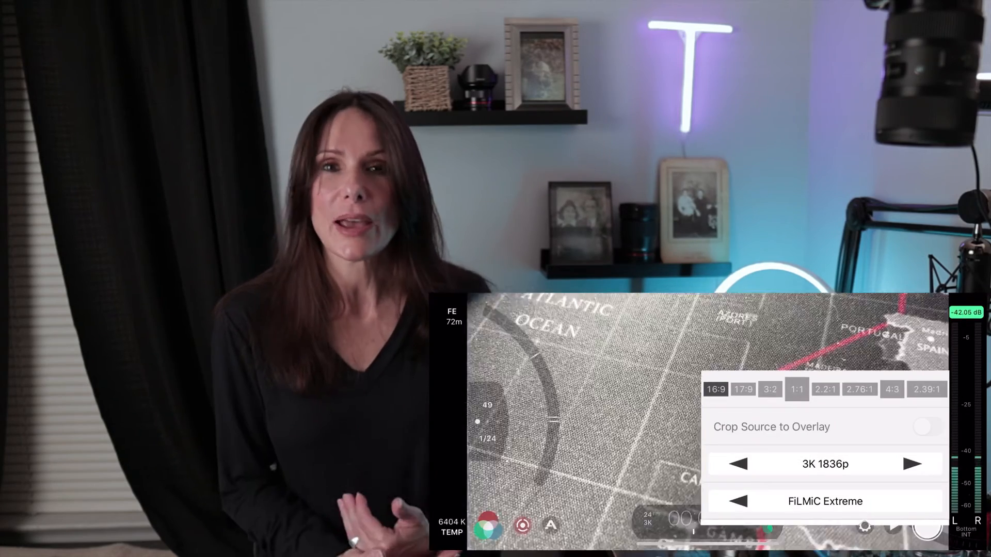
{"action": "left_click", "coordinate": [737, 464]}
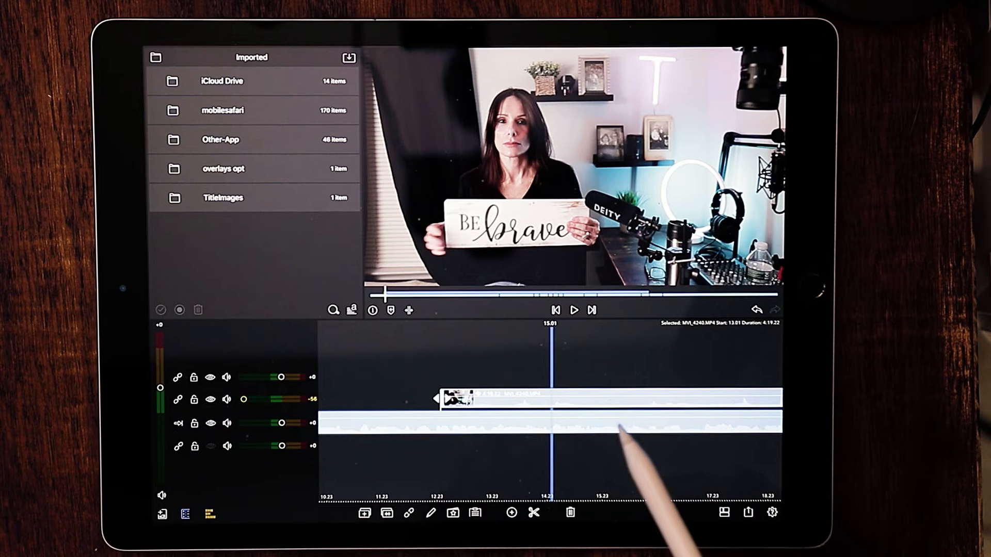
{"action": "mouse_move", "coordinate": [617, 429]}
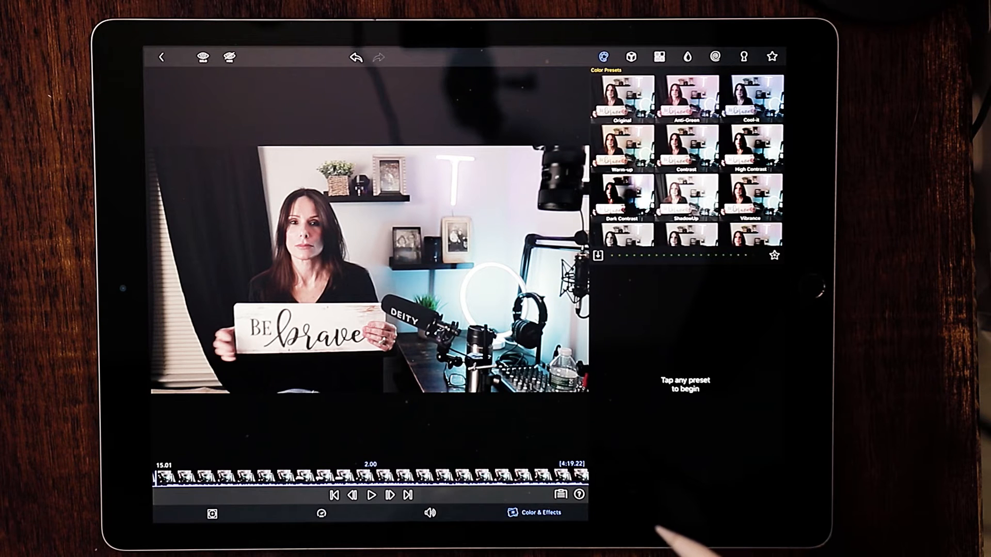
{"action": "mouse_move", "coordinate": [682, 525]}
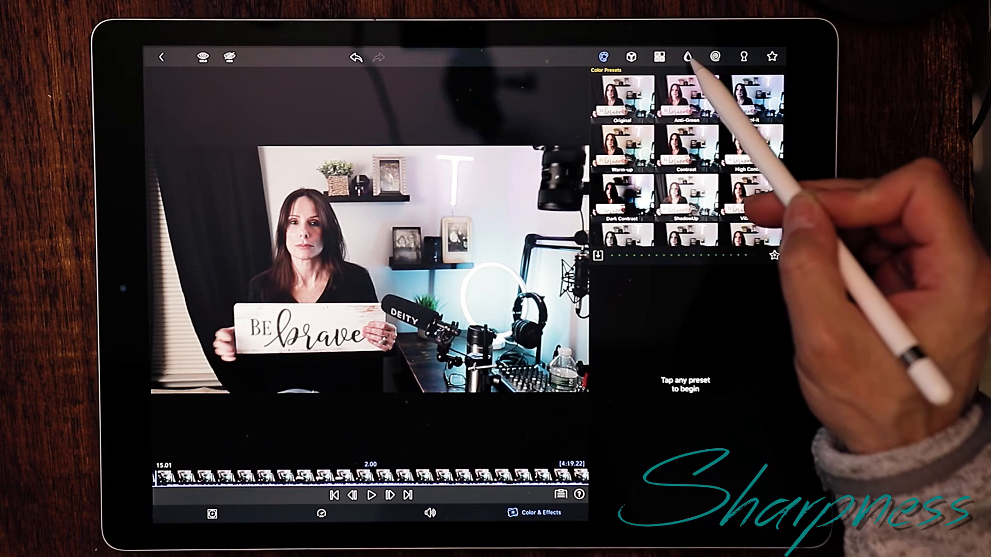
- Apply the Sharp 1X effect and lower its Sharpness to about 0.61
{"action": "left_click", "coordinate": [687, 57]}
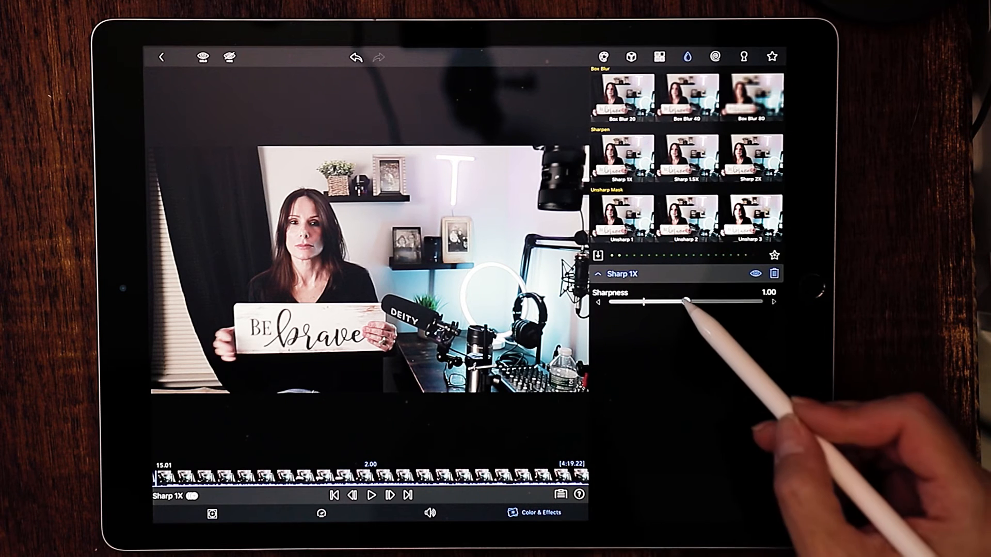
{"action": "left_click_drag", "start_coordinate": [685, 302], "coordinate": [667, 301]}
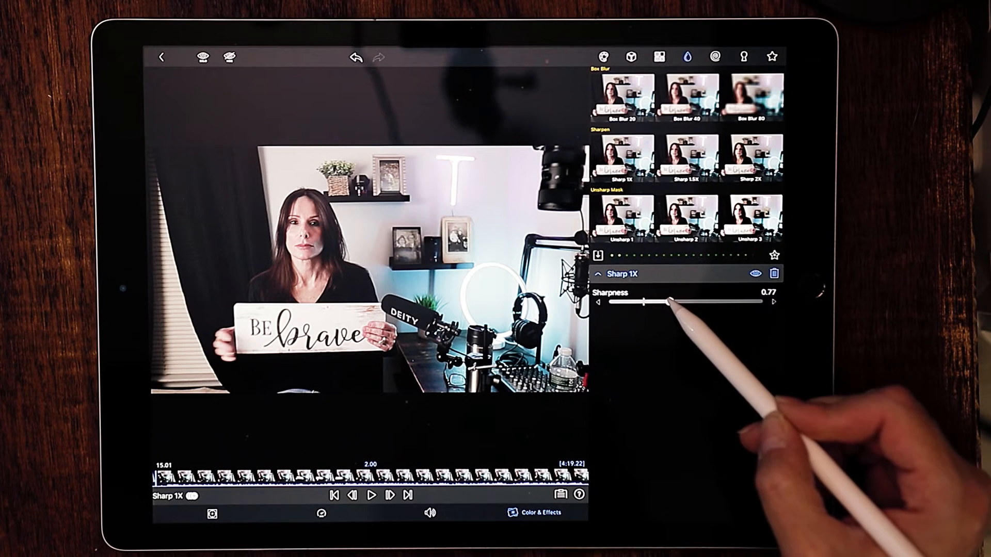
{"action": "left_click_drag", "start_coordinate": [670, 301], "coordinate": [661, 302]}
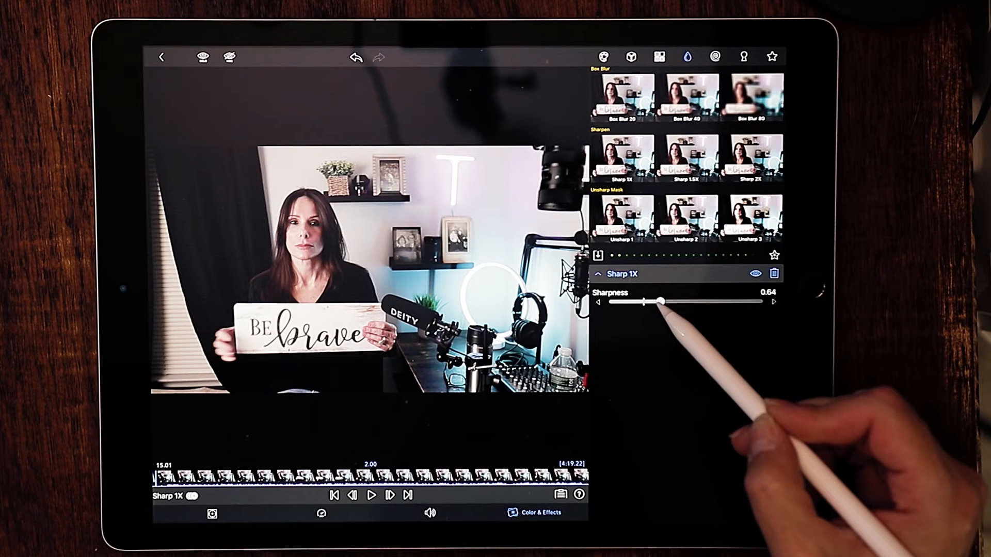
{"action": "left_click_drag", "start_coordinate": [662, 302], "coordinate": [660, 301]}
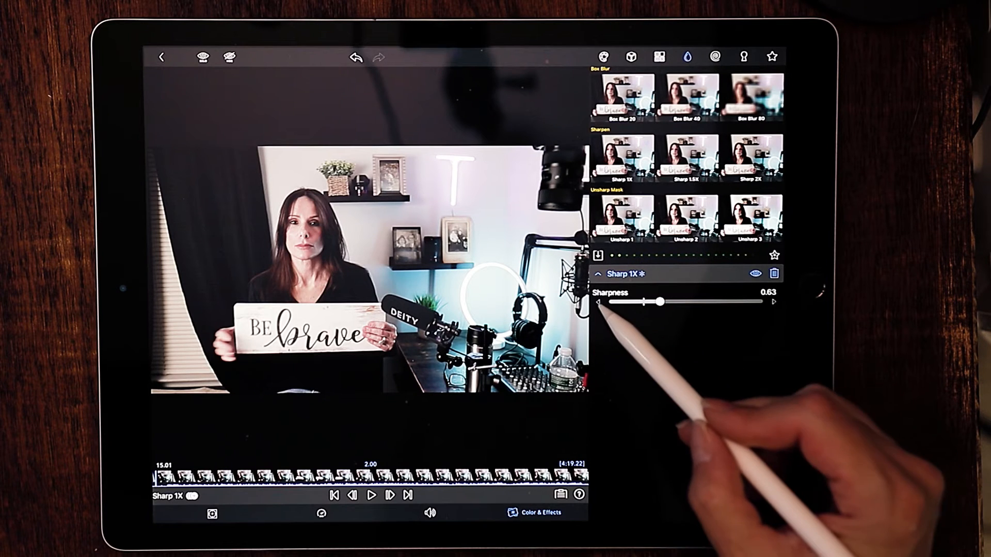
{"action": "left_click_drag", "start_coordinate": [663, 302], "coordinate": [658, 301]}
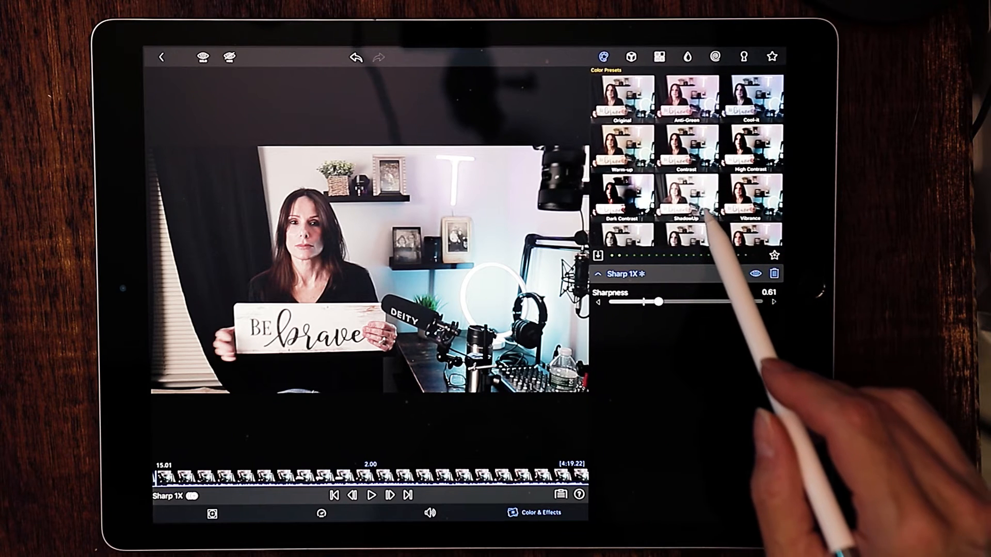
- Scroll through the Color Presets grid toward the Vibrance preset
{"action": "scroll", "scroll_direction": "down", "scroll_amount": 3}
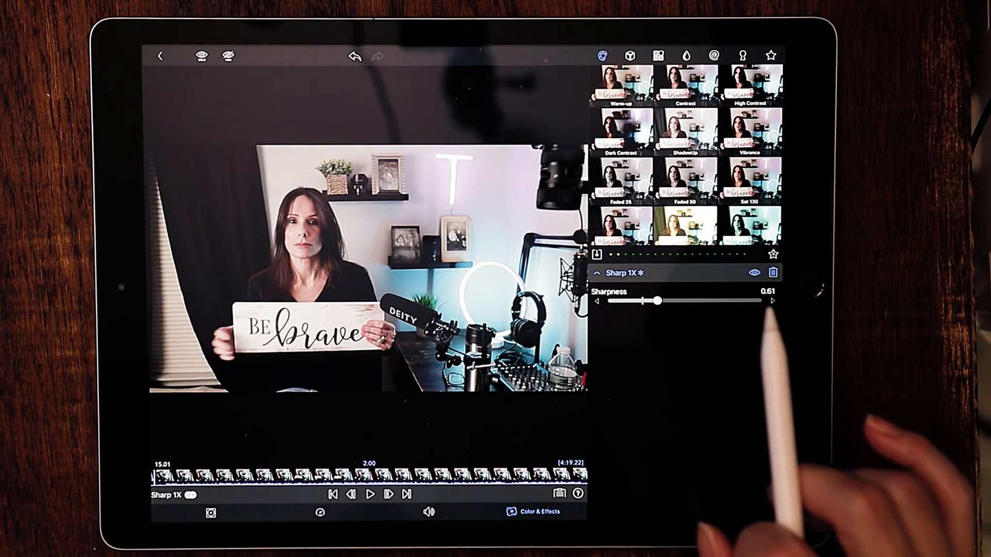
{"action": "mouse_move", "coordinate": [765, 379]}
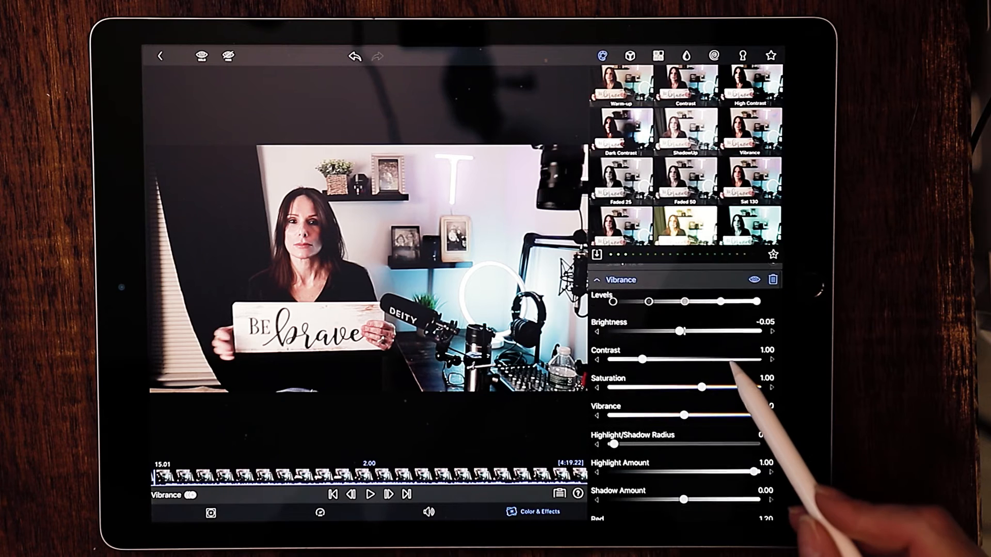
{"action": "scroll", "scroll_direction": "down", "scroll_amount": 3}
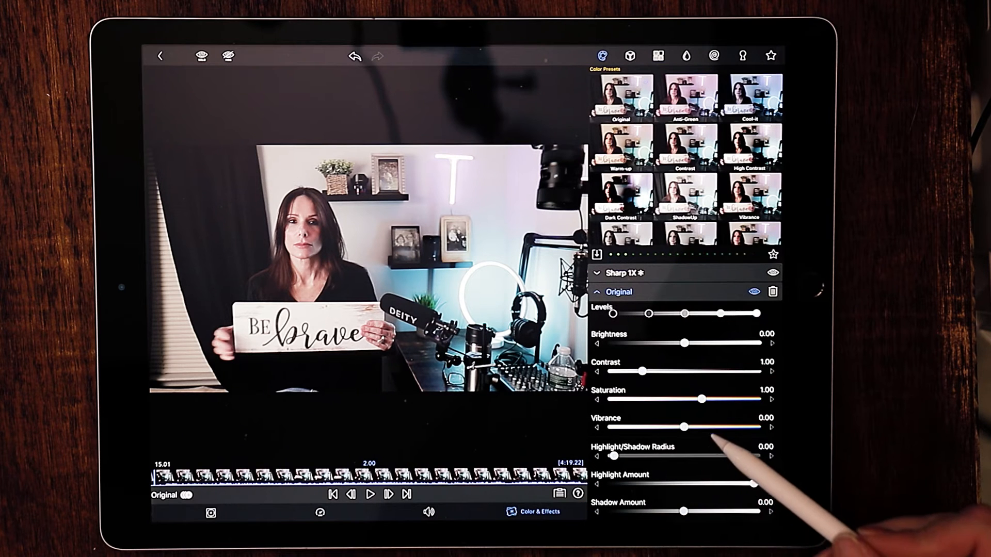
- Scroll the Color Presets grid to the neutral Original preset
{"action": "scroll", "scroll_direction": "down", "scroll_amount": 3}
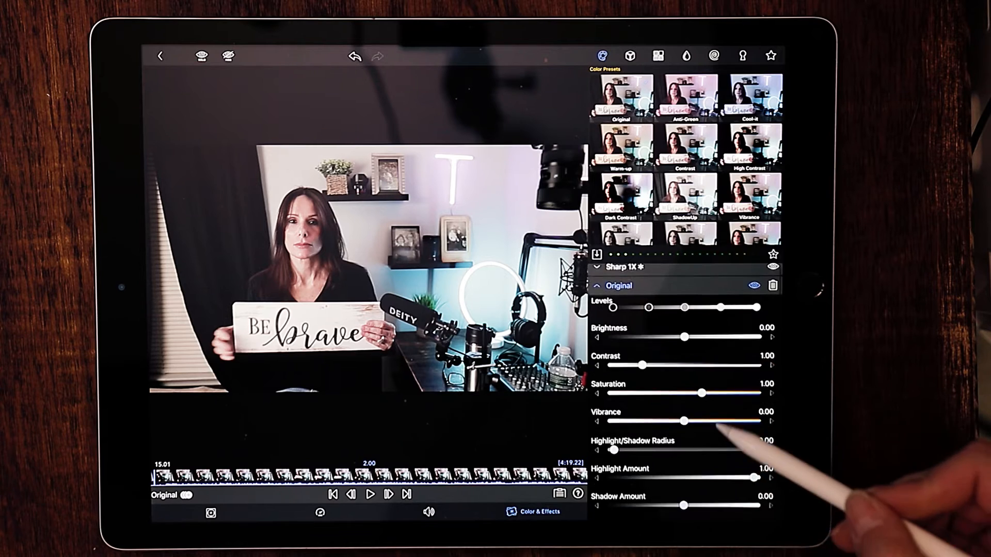
{"action": "scroll", "scroll_direction": "down", "scroll_amount": 3}
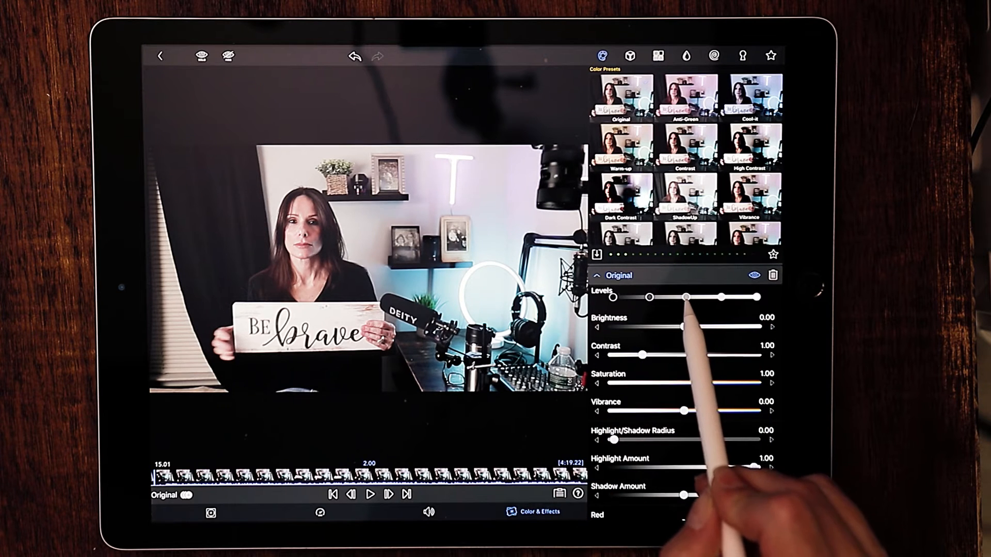
- Adjust the Levels black and highlight points of the Original color layer
{"action": "left_click_drag", "start_coordinate": [688, 297], "coordinate": [691, 298]}
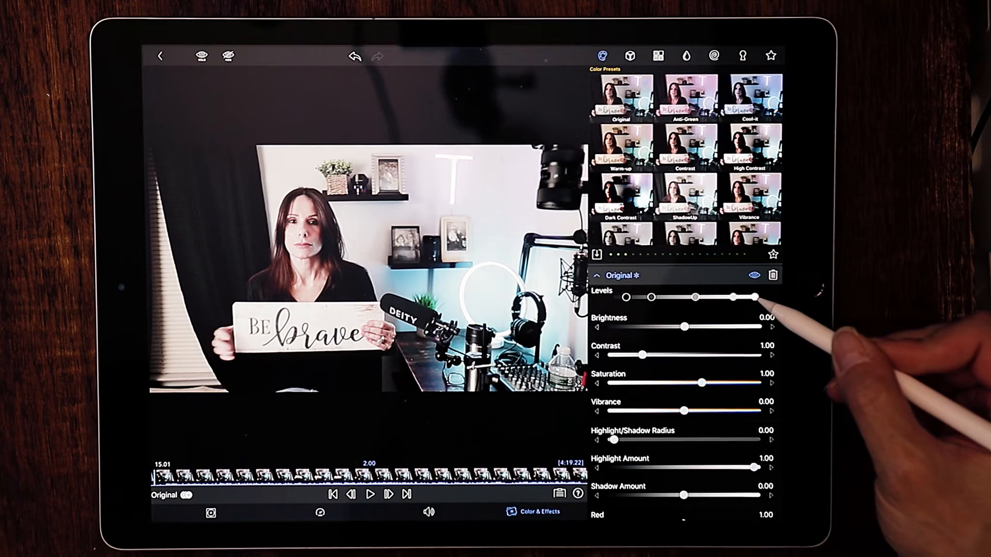
{"action": "left_click_drag", "start_coordinate": [765, 298], "coordinate": [749, 297]}
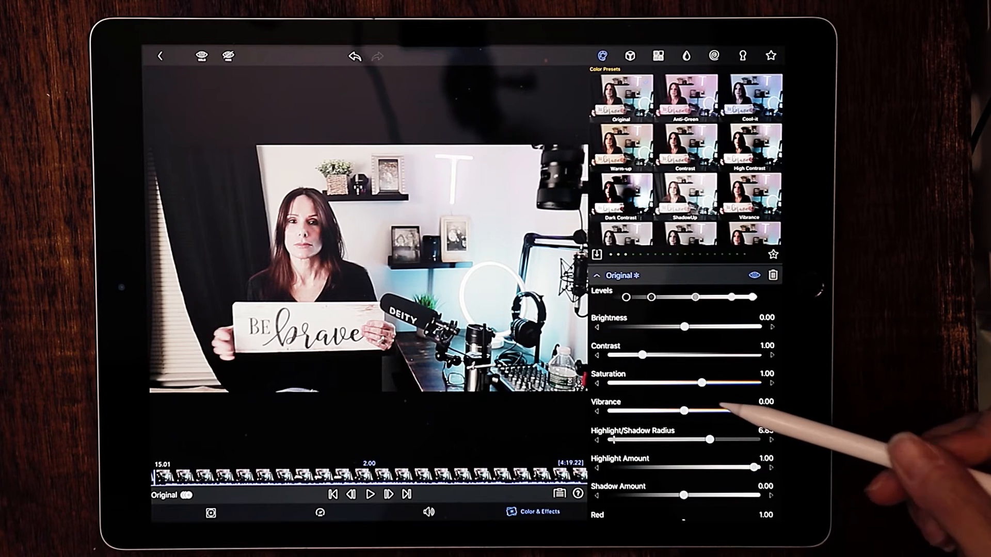
{"action": "left_click_drag", "start_coordinate": [710, 439], "coordinate": [613, 440]}
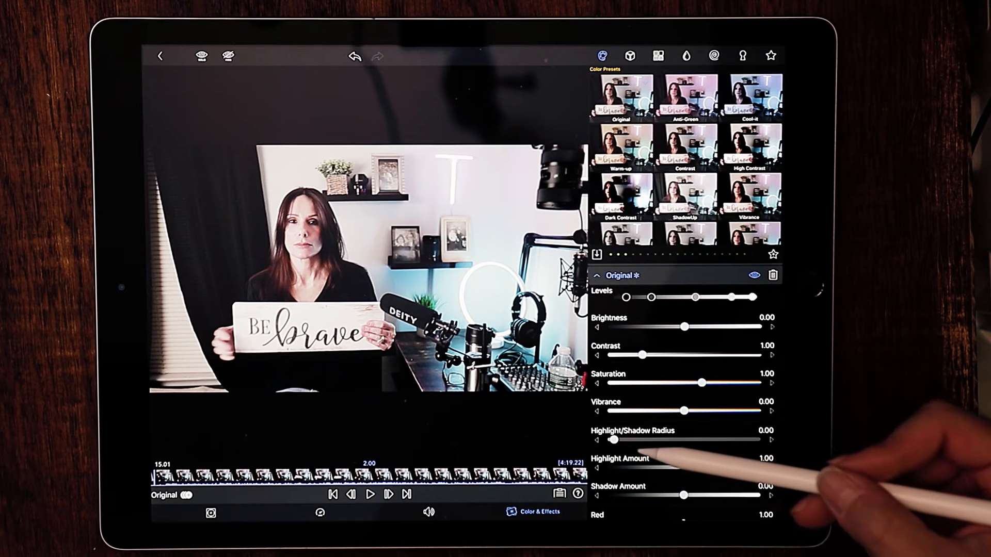
- Fine-tune the green and blue channel sliders, leaving blue at about 1.03
{"action": "scroll", "scroll_direction": "down", "scroll_amount": 3}
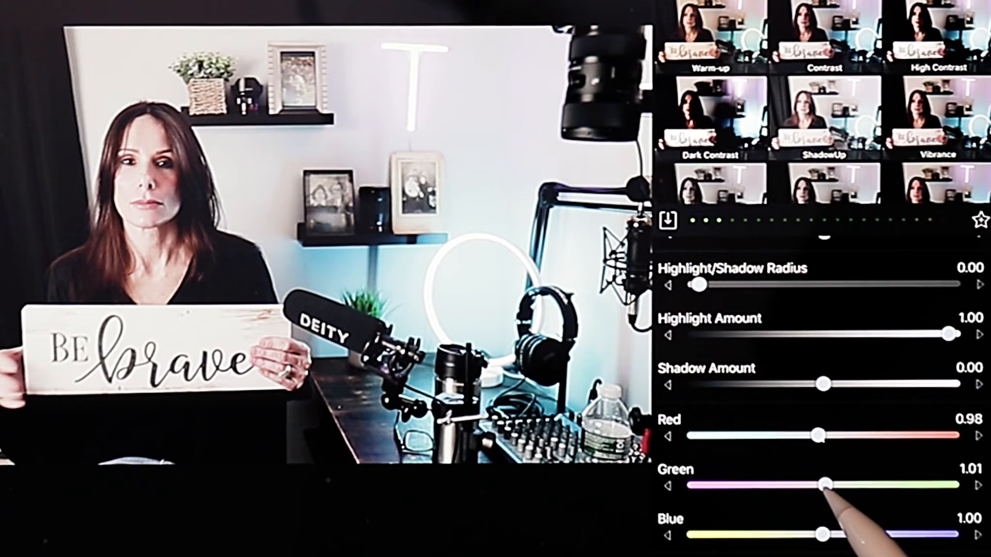
{"action": "left_click_drag", "start_coordinate": [824, 486], "coordinate": [819, 485]}
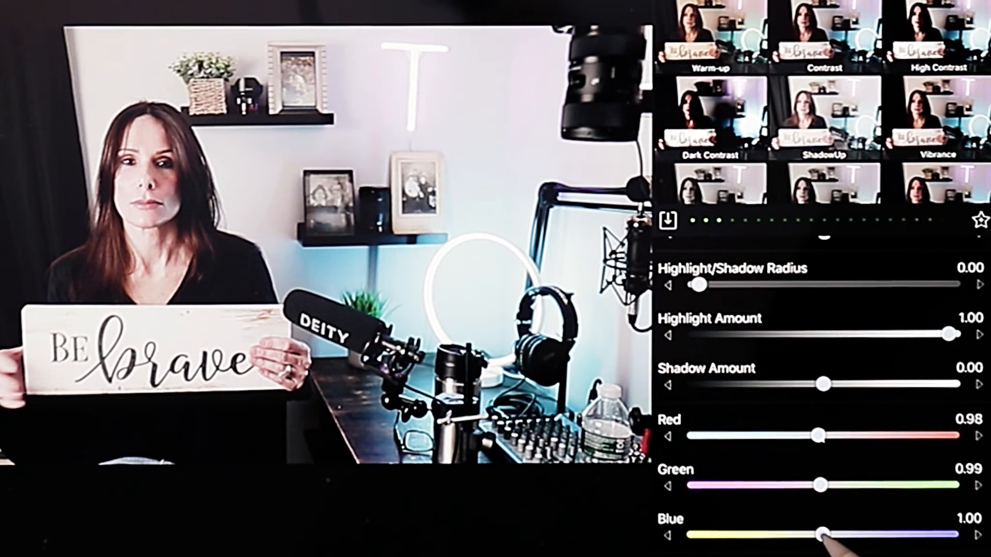
{"action": "left_click_drag", "start_coordinate": [822, 534], "coordinate": [833, 533]}
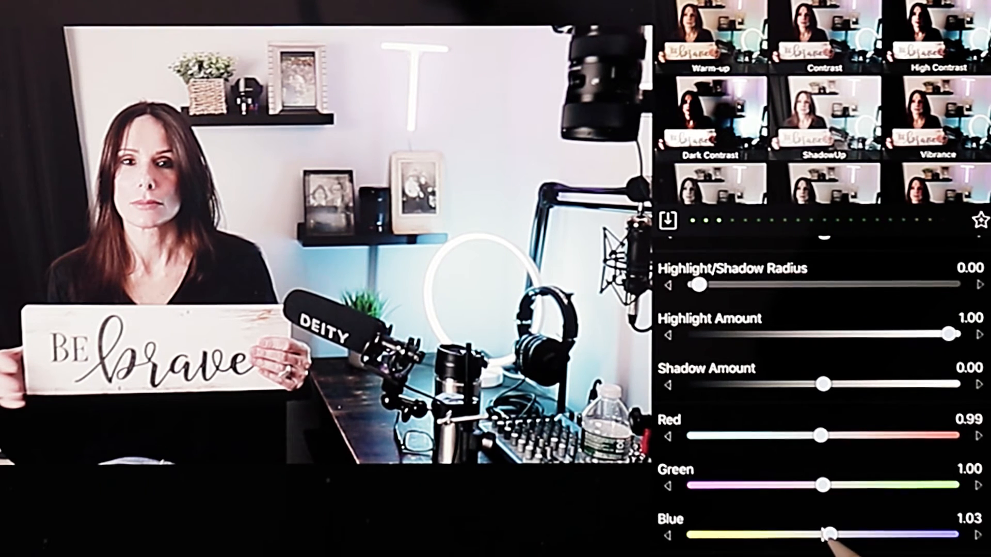
{"action": "left_click_drag", "start_coordinate": [832, 536], "coordinate": [823, 536]}
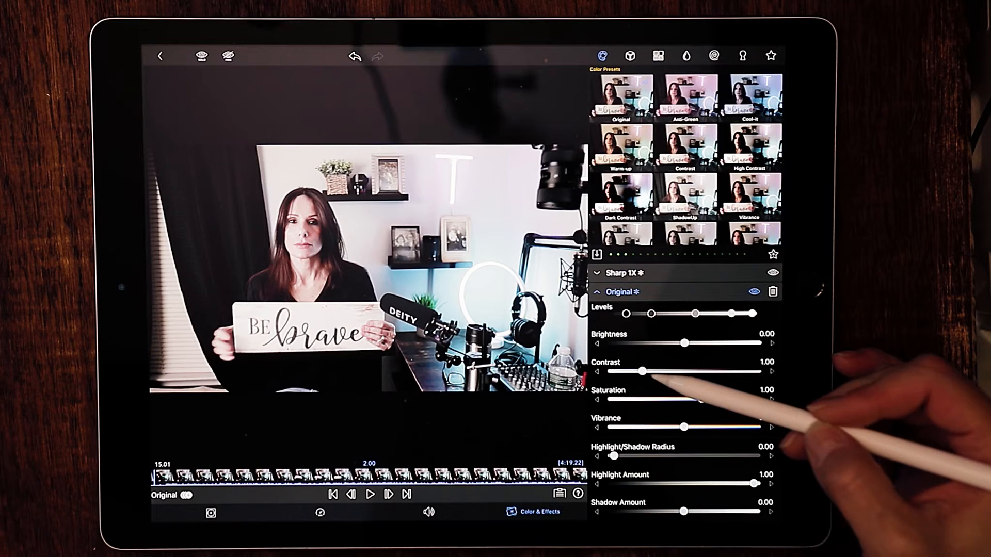
- Preview strong contrast values, then settle contrast at about 1.06
{"action": "left_click_drag", "start_coordinate": [643, 371], "coordinate": [658, 371]}
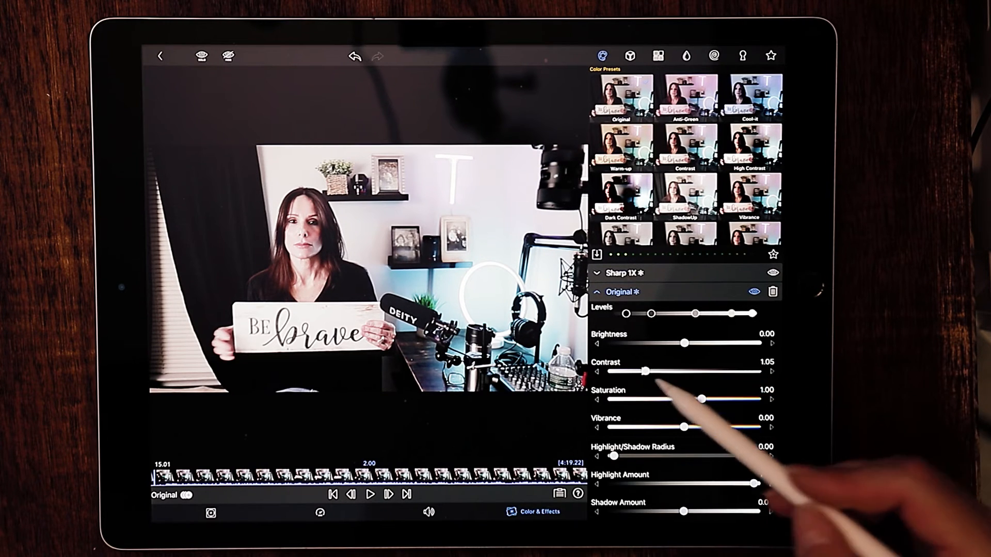
{"action": "left_click_drag", "start_coordinate": [640, 372], "coordinate": [703, 372]}
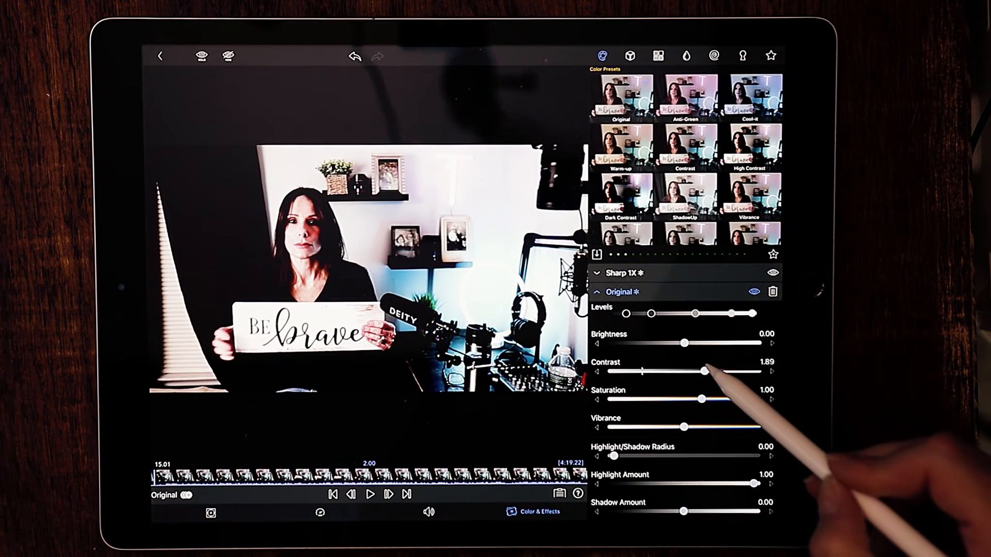
{"action": "left_click_drag", "start_coordinate": [705, 372], "coordinate": [643, 372]}
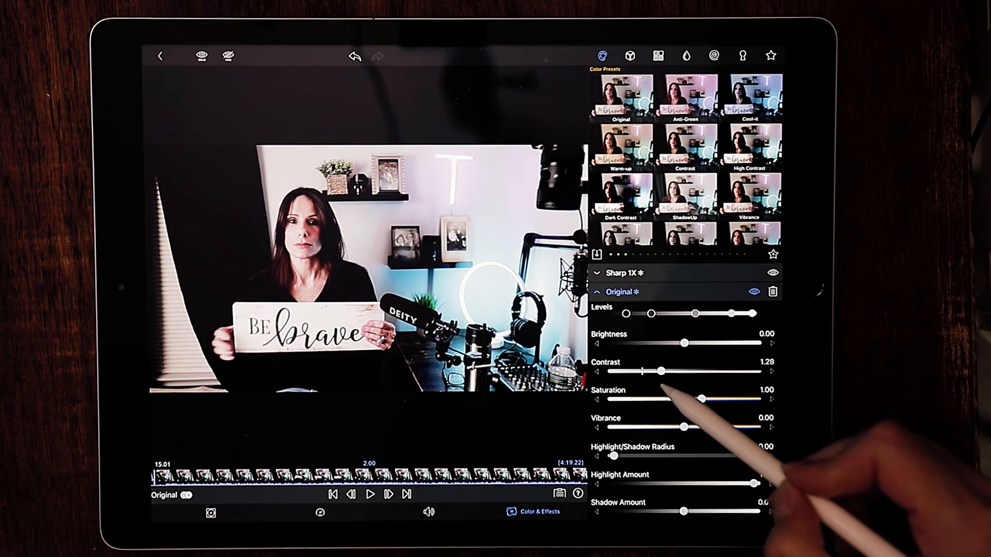
{"action": "left_click_drag", "start_coordinate": [642, 372], "coordinate": [671, 372]}
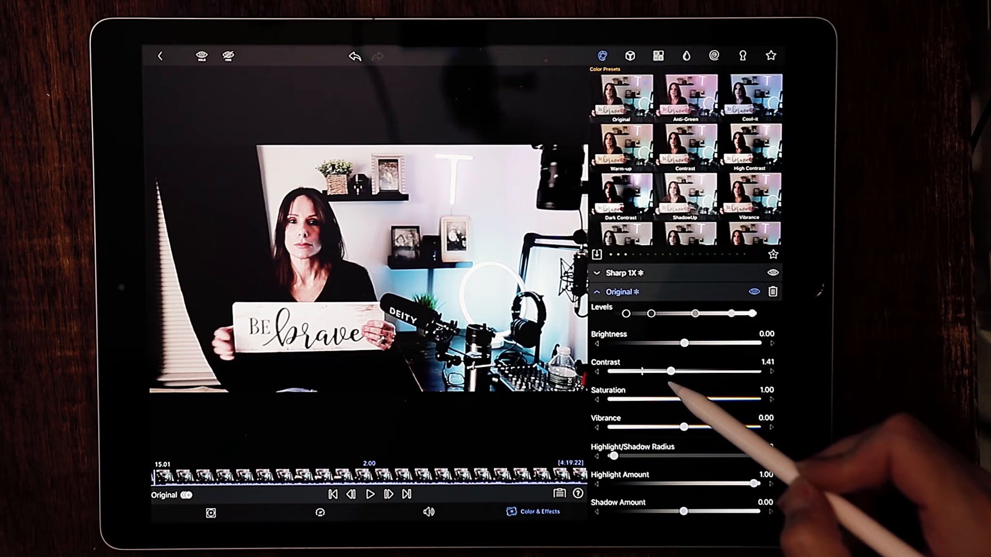
{"action": "left_click_drag", "start_coordinate": [671, 372], "coordinate": [654, 372]}
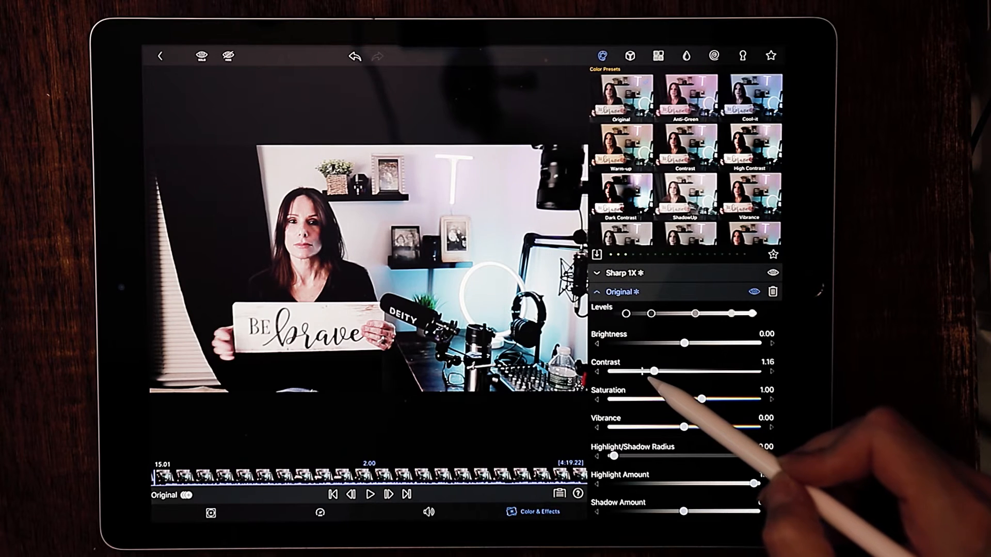
{"action": "left_click_drag", "start_coordinate": [654, 371], "coordinate": [640, 372]}
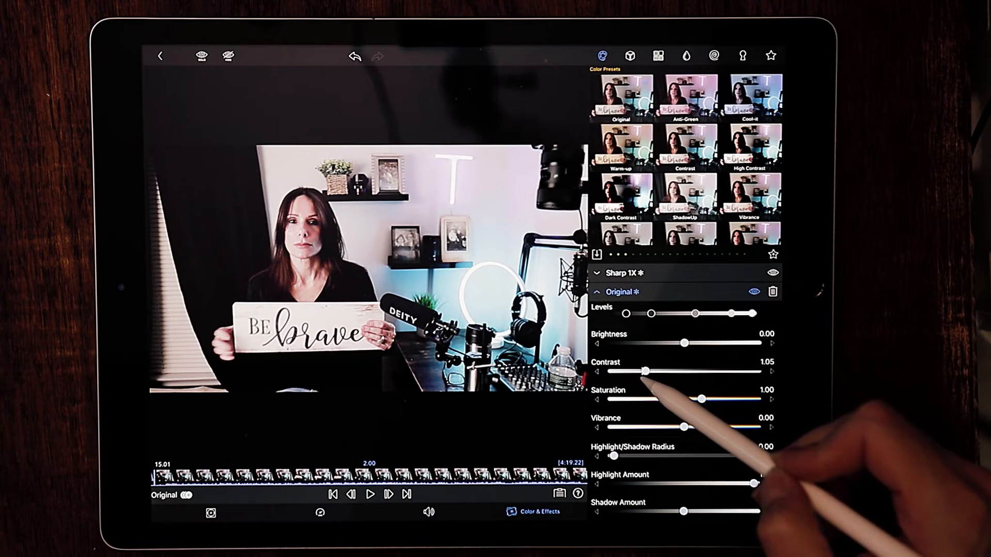
{"action": "left_click_drag", "start_coordinate": [645, 372], "coordinate": [632, 372]}
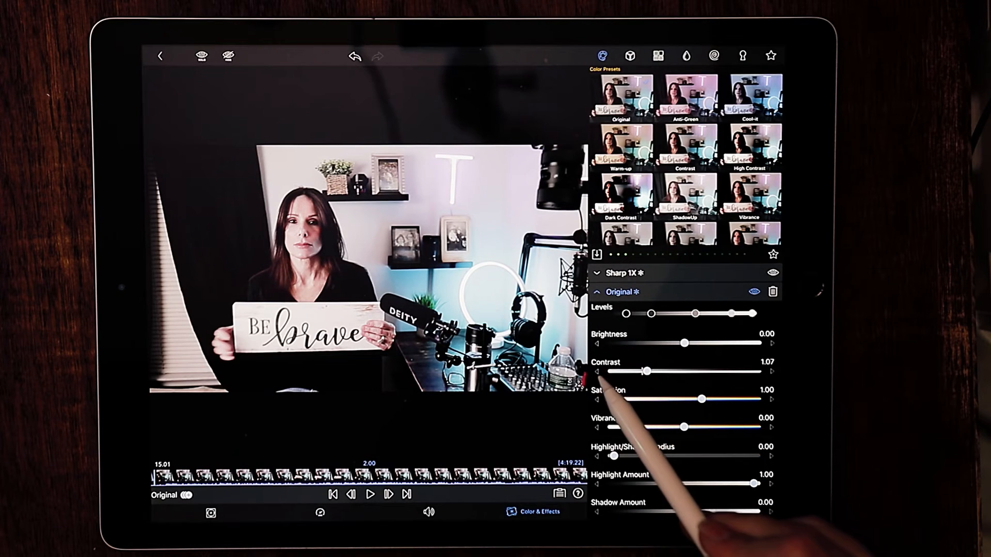
{"action": "left_click_drag", "start_coordinate": [632, 371], "coordinate": [643, 371]}
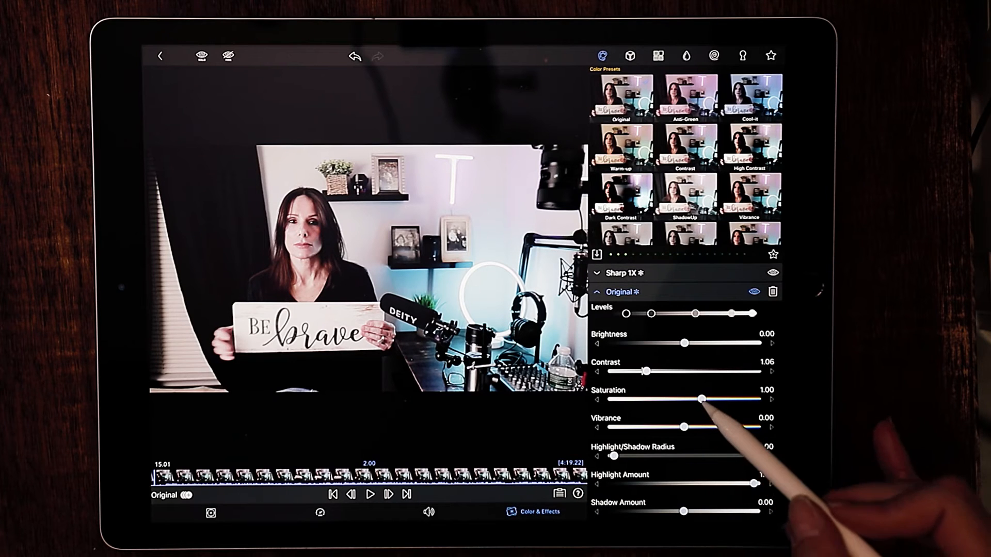
- Raise saturation to about 1.08 and add vibrance of about 0.07
{"action": "left_click_drag", "start_coordinate": [700, 398], "coordinate": [706, 399]}
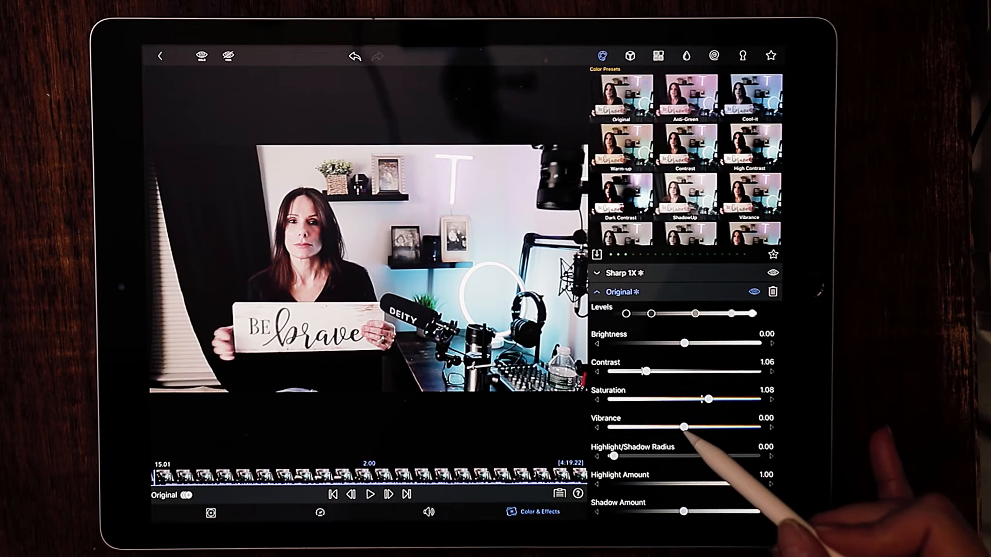
{"action": "left_click_drag", "start_coordinate": [683, 427], "coordinate": [689, 428]}
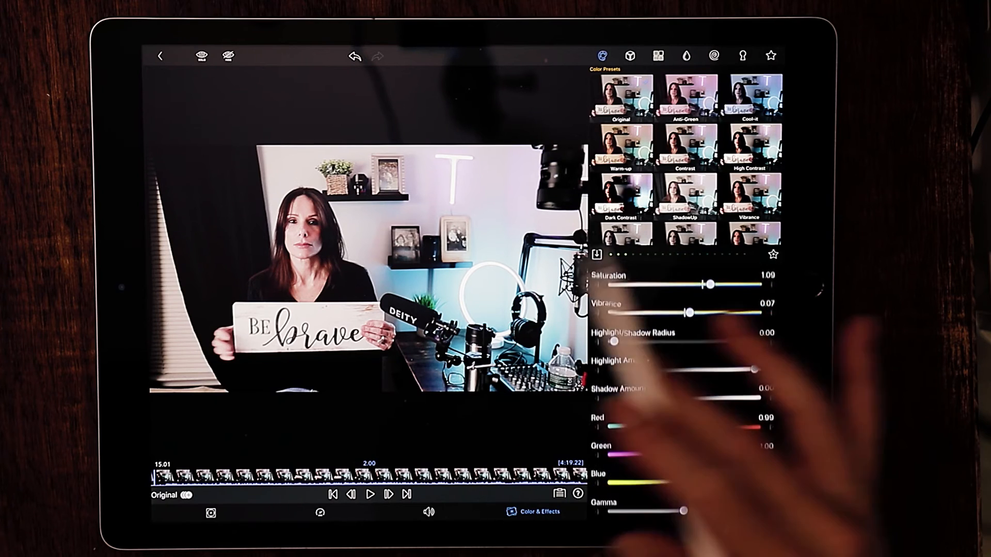
{"action": "scroll", "scroll_direction": "down", "scroll_amount": 3}
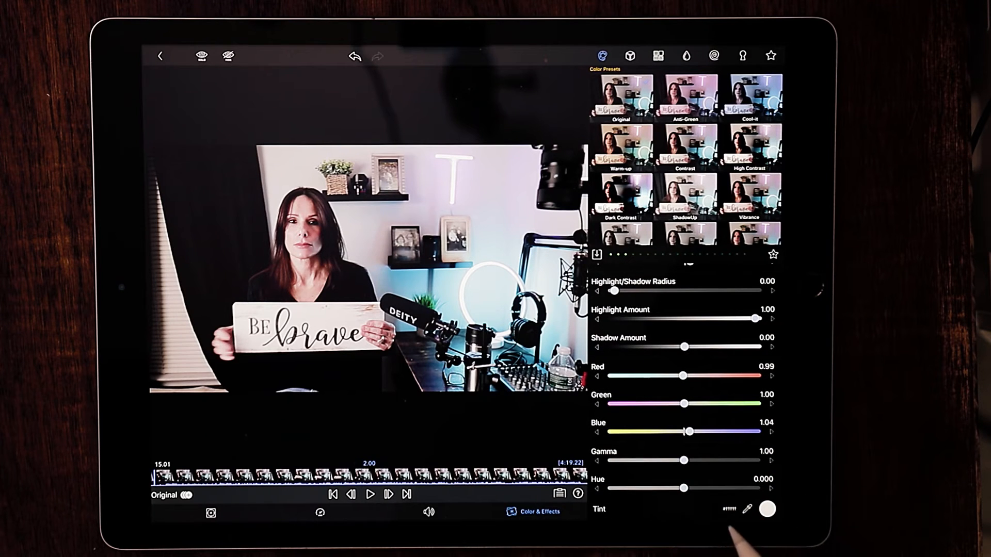
{"action": "left_click_drag", "start_coordinate": [683, 488], "coordinate": [681, 489]}
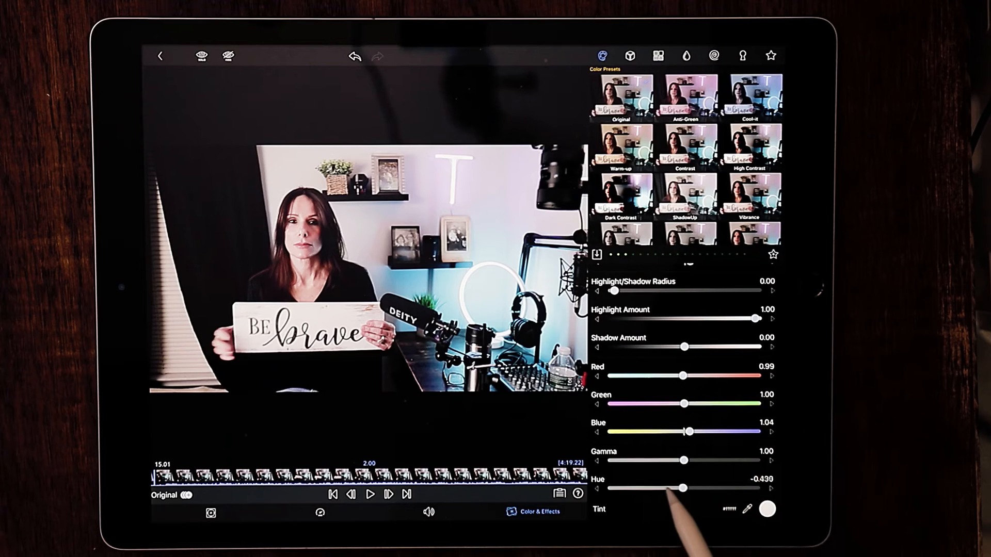
{"action": "left_click_drag", "start_coordinate": [681, 488], "coordinate": [612, 488]}
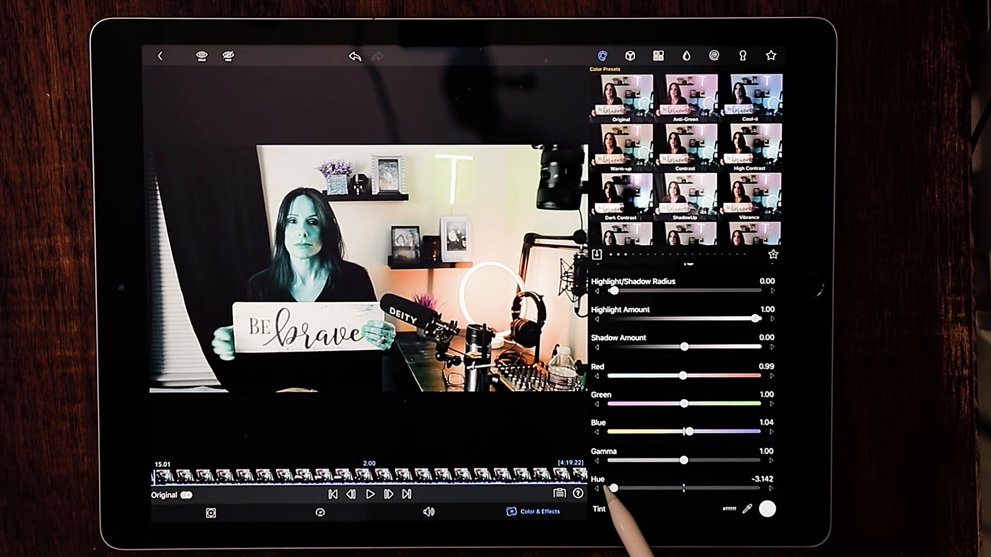
{"action": "left_click_drag", "start_coordinate": [610, 487], "coordinate": [683, 487]}
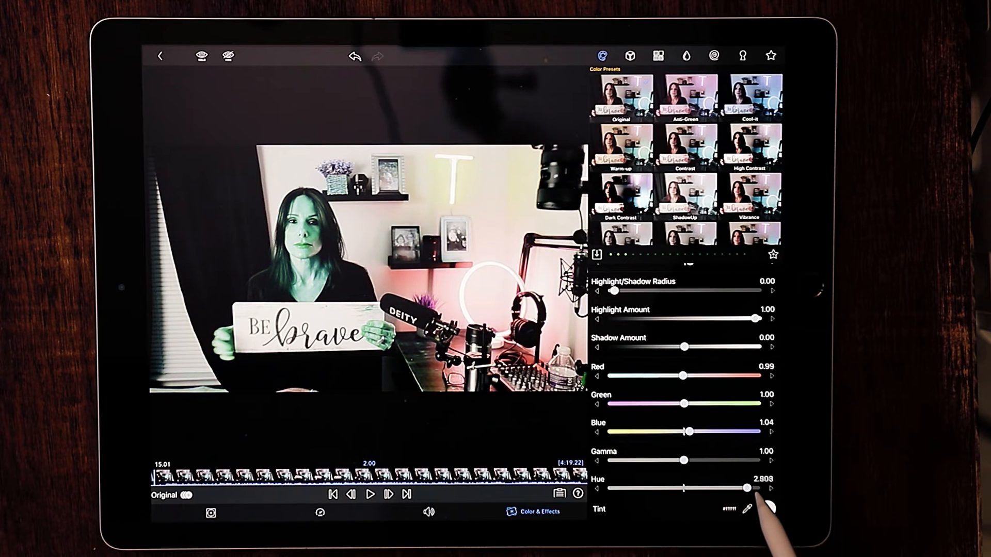
{"action": "left_click_drag", "start_coordinate": [750, 488], "coordinate": [683, 487]}
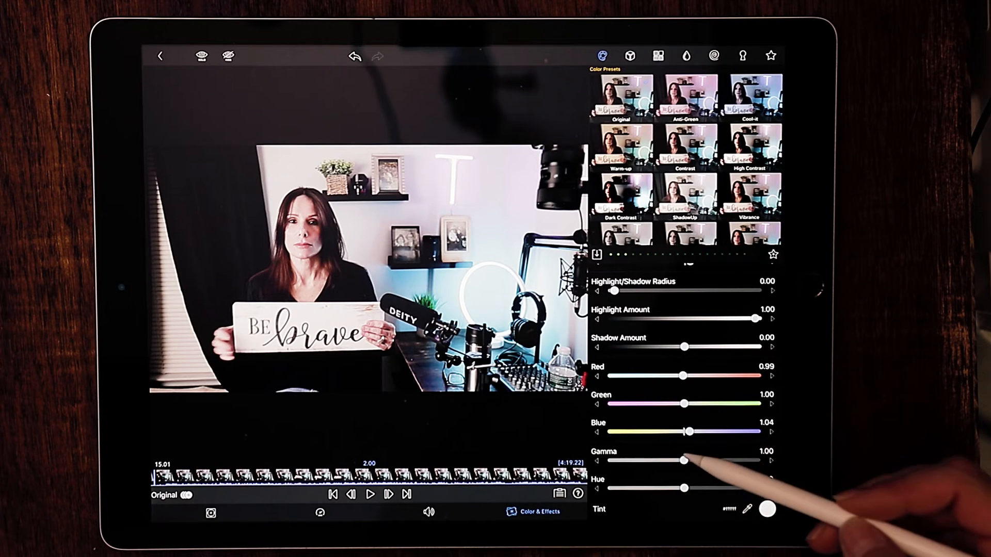
- Compare very low and high gamma, then settle it just below neutral near 0.97
{"action": "left_click_drag", "start_coordinate": [692, 460], "coordinate": [638, 461]}
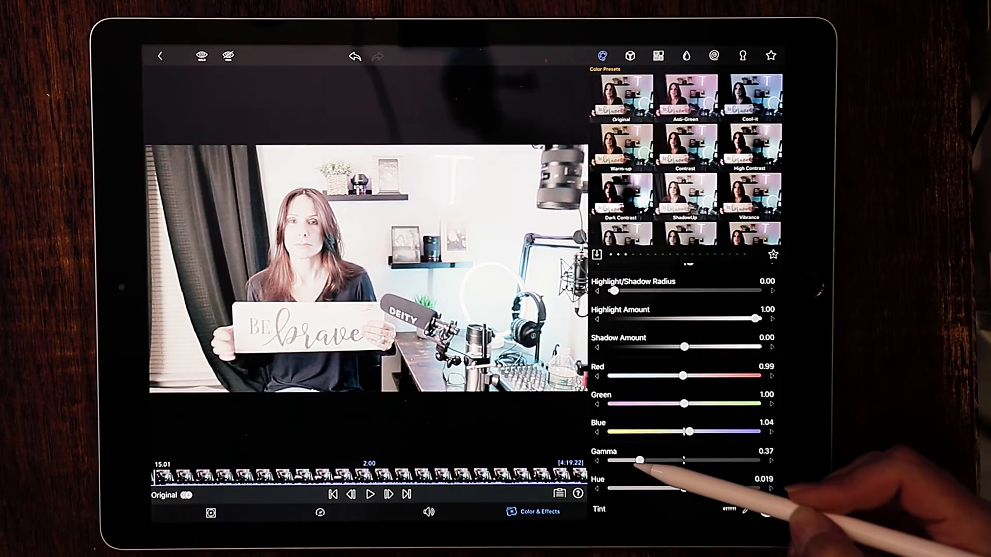
{"action": "left_click_drag", "start_coordinate": [640, 460], "coordinate": [732, 460]}
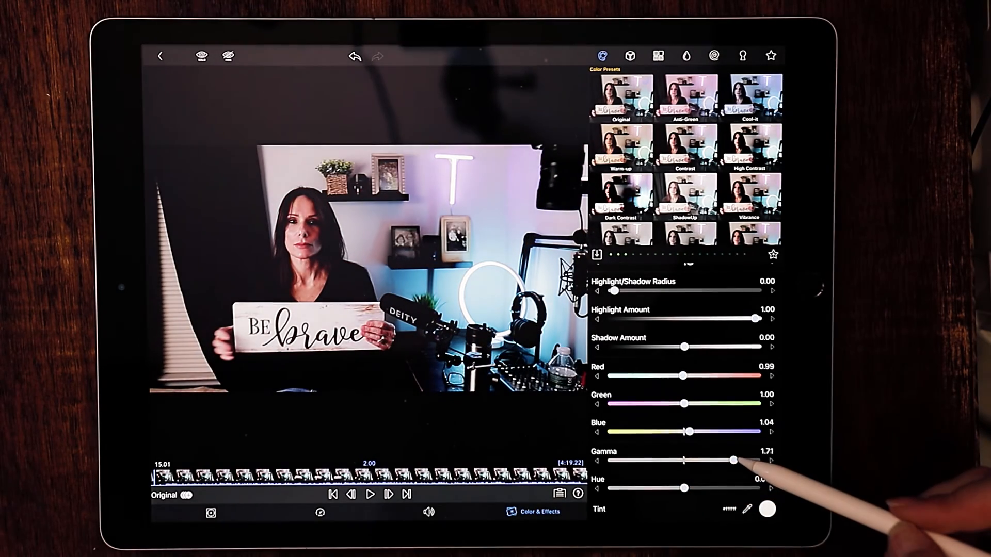
{"action": "left_click_drag", "start_coordinate": [732, 460], "coordinate": [685, 461]}
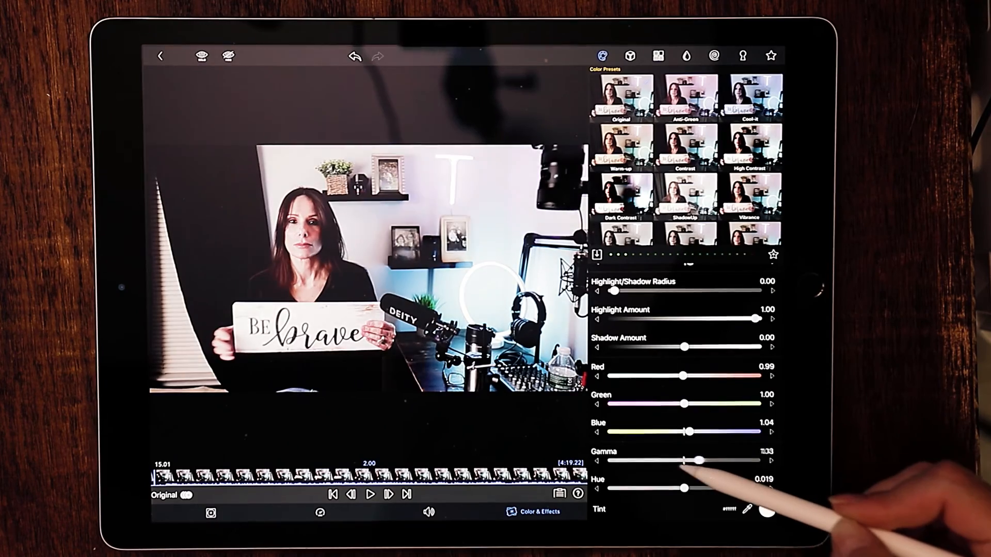
{"action": "left_click_drag", "start_coordinate": [692, 460], "coordinate": [679, 461]}
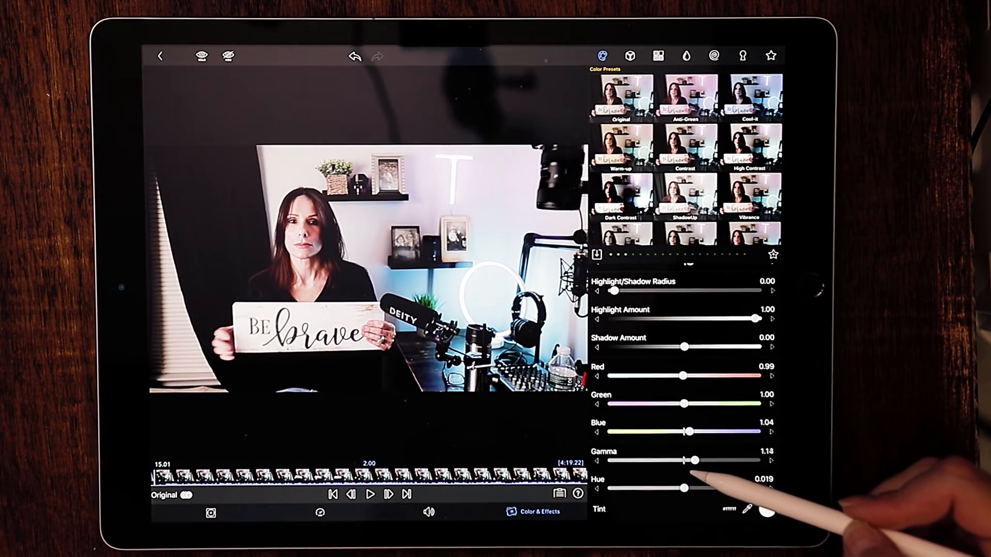
{"action": "left_click_drag", "start_coordinate": [695, 461], "coordinate": [681, 461]}
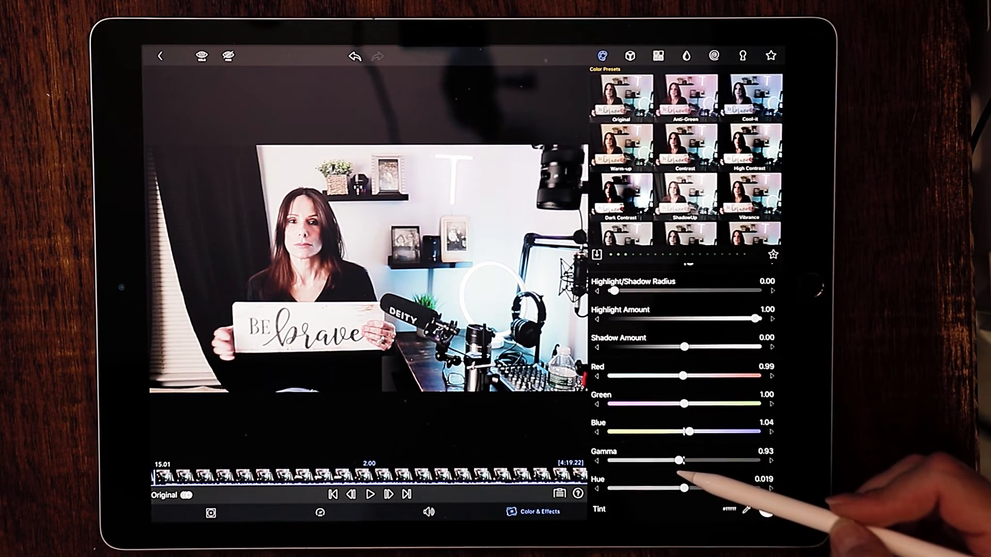
{"action": "left_click_drag", "start_coordinate": [682, 460], "coordinate": [685, 460]}
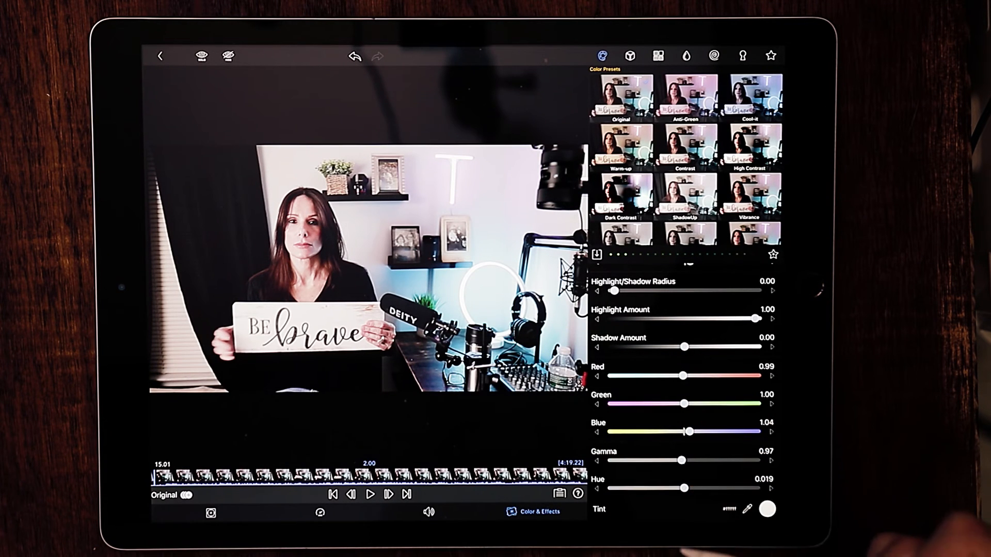
{"action": "left_click_drag", "start_coordinate": [683, 460], "coordinate": [644, 461]}
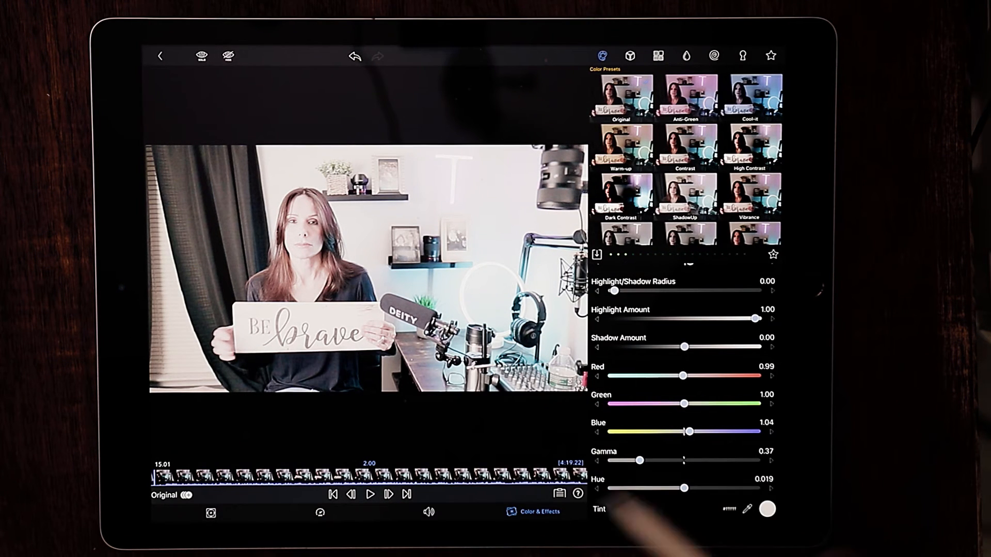
{"action": "left_click_drag", "start_coordinate": [638, 460], "coordinate": [681, 461]}
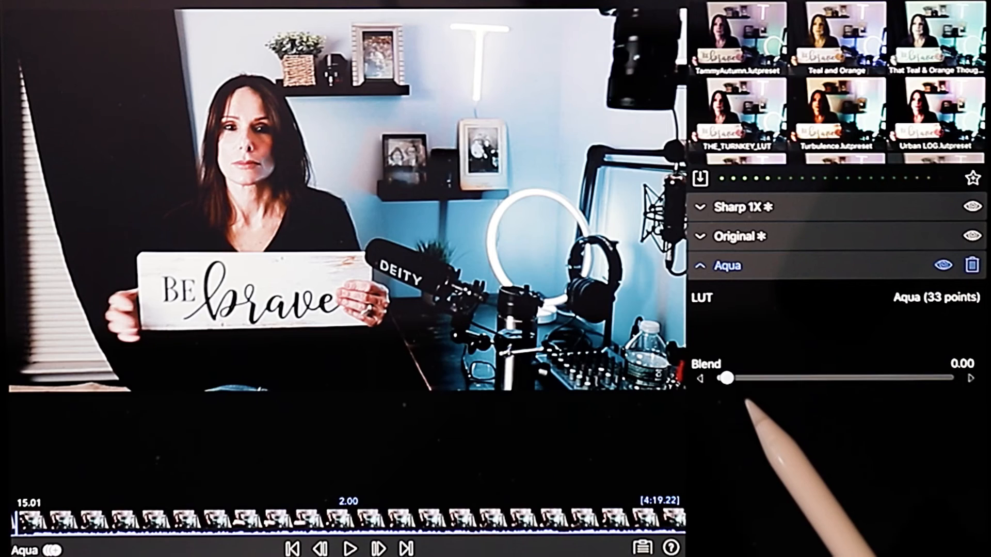
- Push the Aqua LUT blend to full 1.00, then ease it back to 0.60
{"action": "left_click_drag", "start_coordinate": [726, 378], "coordinate": [944, 378]}
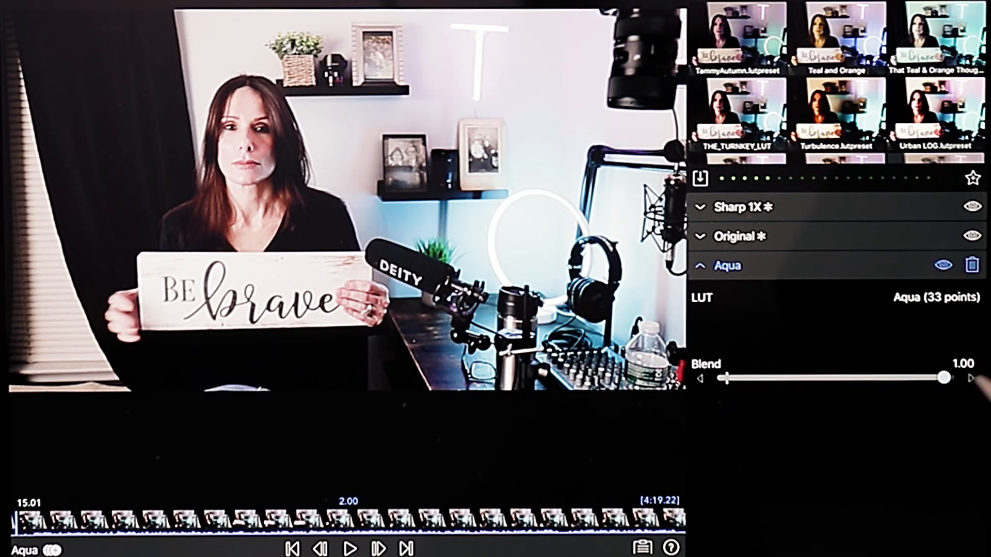
{"action": "left_click_drag", "start_coordinate": [942, 378], "coordinate": [902, 377]}
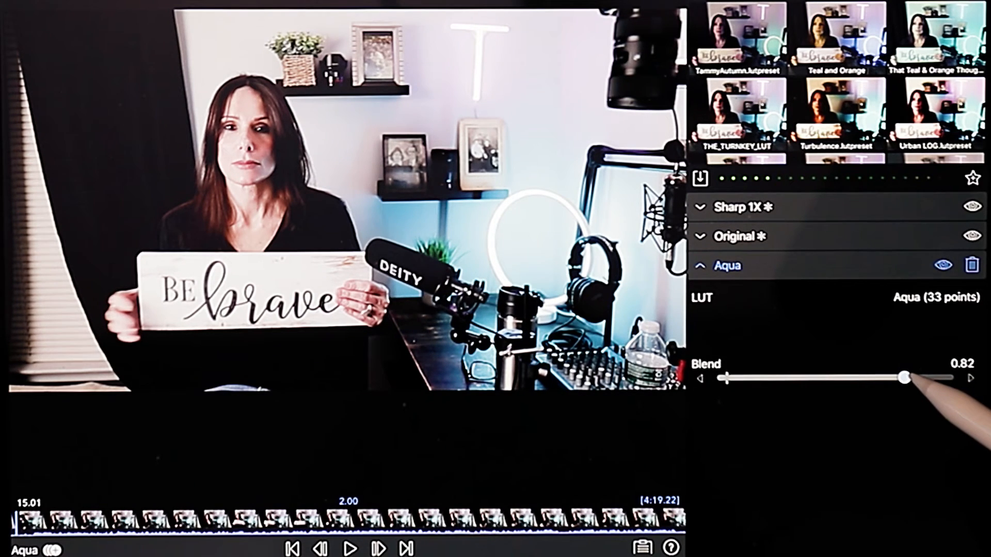
{"action": "left_click_drag", "start_coordinate": [900, 378], "coordinate": [870, 378]}
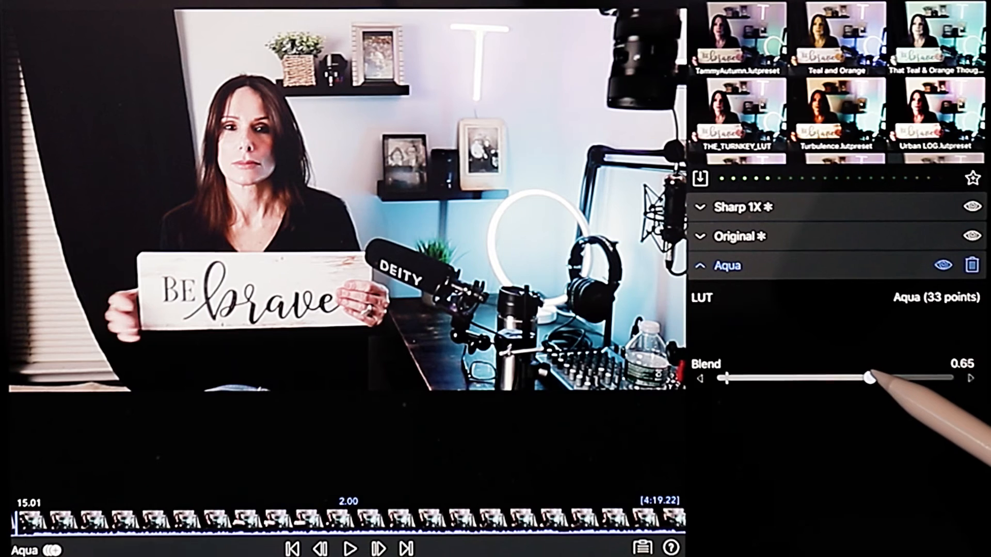
{"action": "left_click_drag", "start_coordinate": [871, 378], "coordinate": [866, 378]}
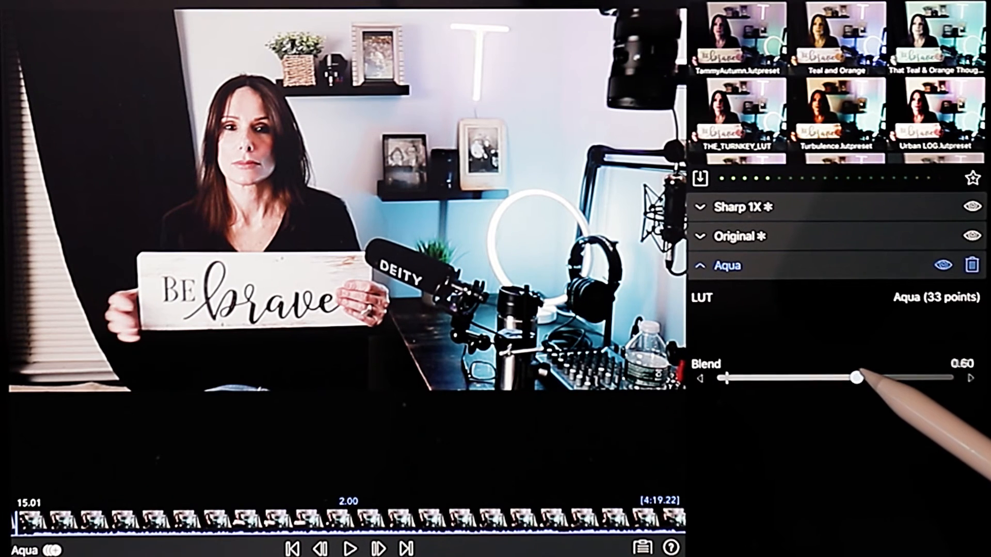
{"action": "left_click_drag", "start_coordinate": [865, 378], "coordinate": [865, 378]}
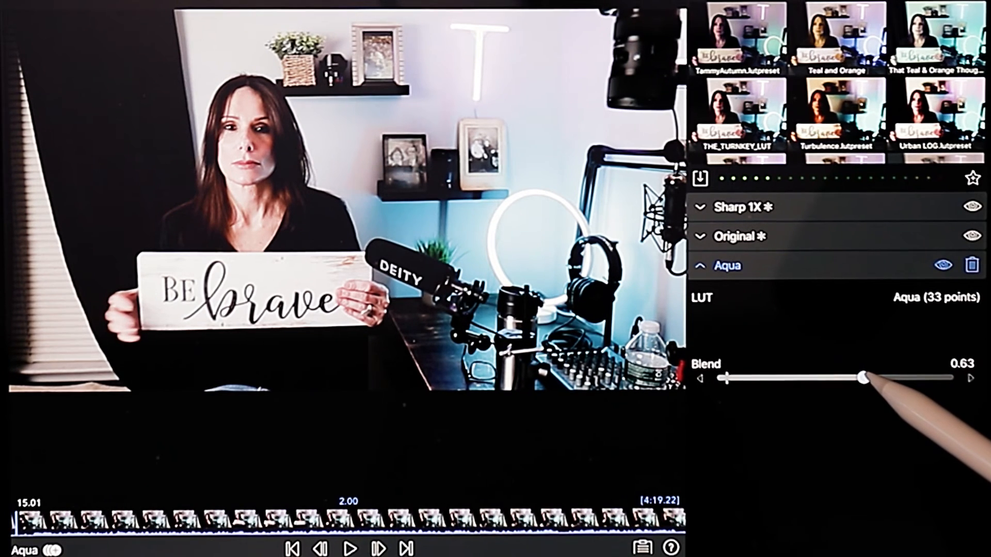
{"action": "left_click_drag", "start_coordinate": [869, 378], "coordinate": [850, 378]}
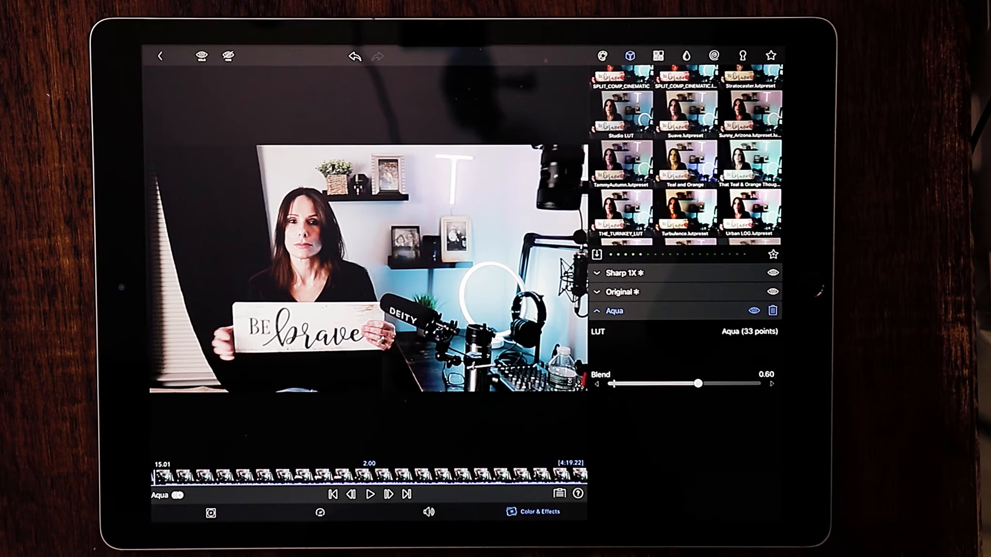
- Swing the Aqua LUT blend from about 0.30 to near full, settling near 0.70
{"action": "left_click_drag", "start_coordinate": [698, 385], "coordinate": [655, 384]}
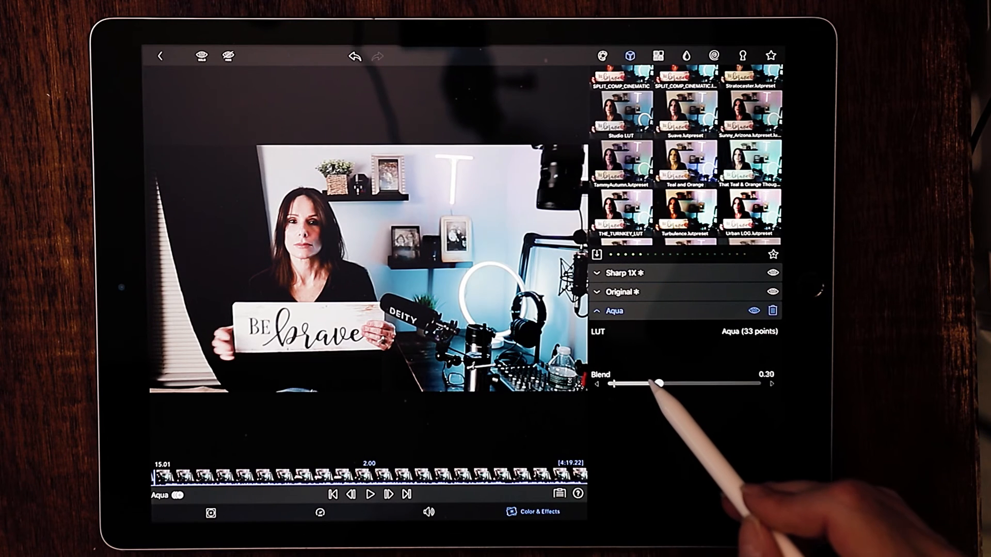
{"action": "left_click_drag", "start_coordinate": [656, 383], "coordinate": [635, 383]}
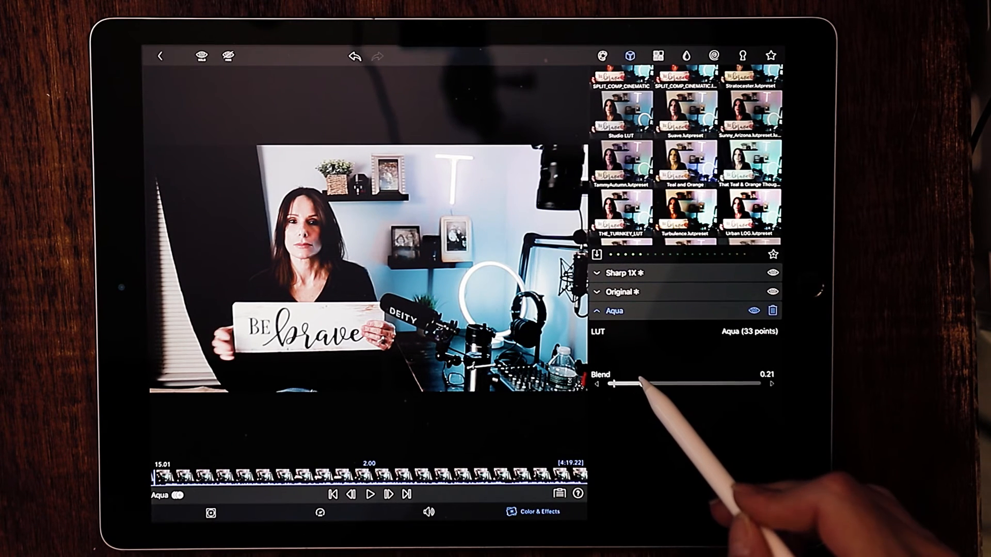
{"action": "left_click_drag", "start_coordinate": [615, 384], "coordinate": [647, 384]}
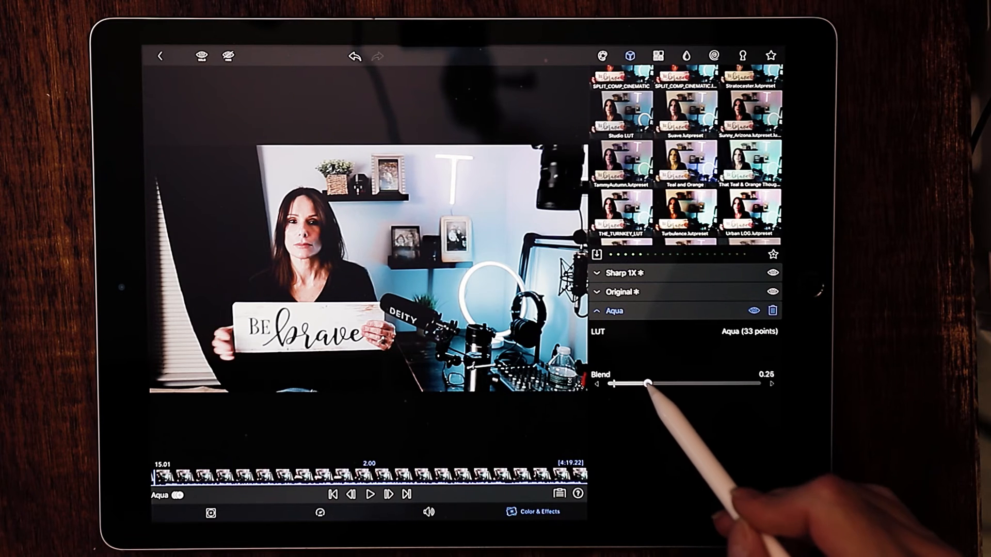
{"action": "left_click_drag", "start_coordinate": [646, 384], "coordinate": [743, 384]}
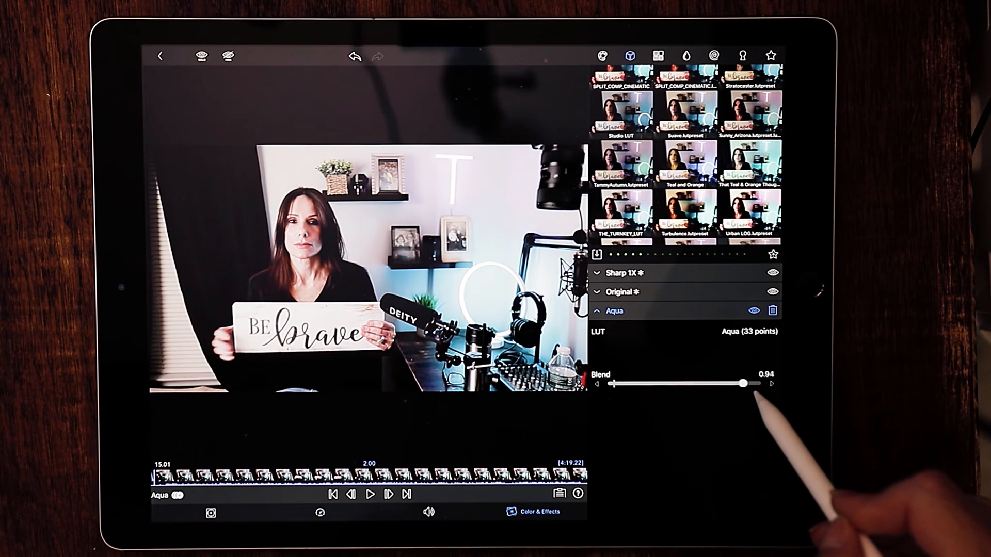
{"action": "left_click_drag", "start_coordinate": [742, 384], "coordinate": [716, 384]}
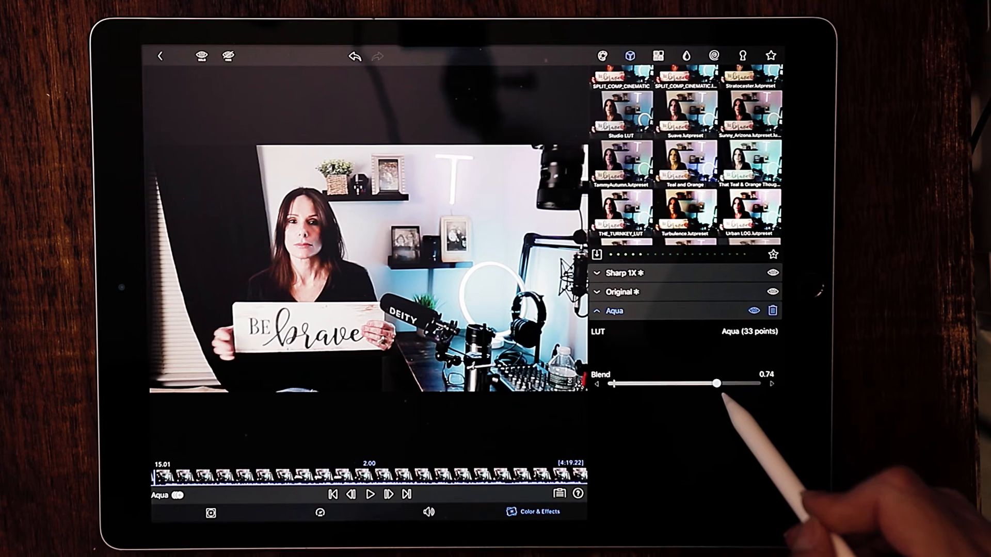
{"action": "left_click_drag", "start_coordinate": [717, 384], "coordinate": [714, 384]}
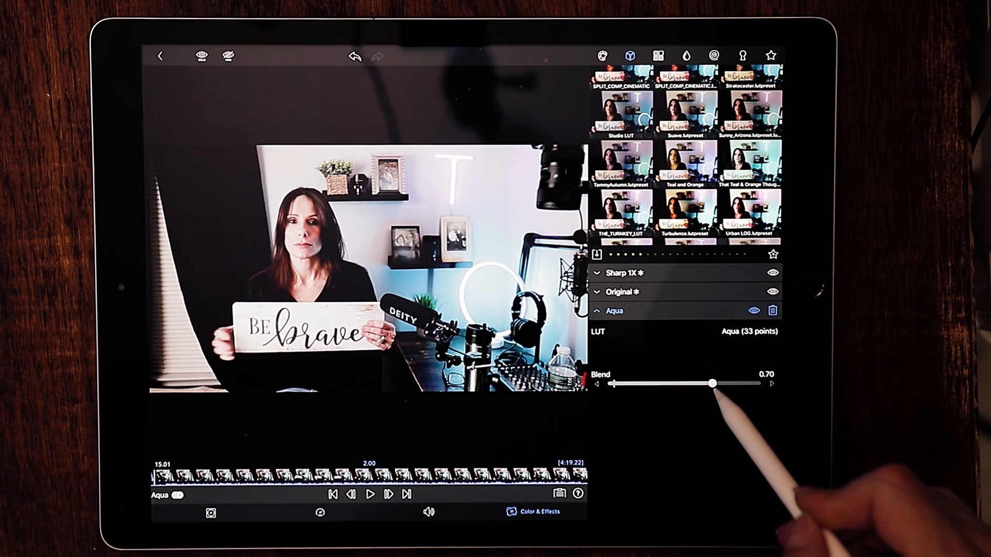
{"action": "left_click_drag", "start_coordinate": [714, 384], "coordinate": [710, 384]}
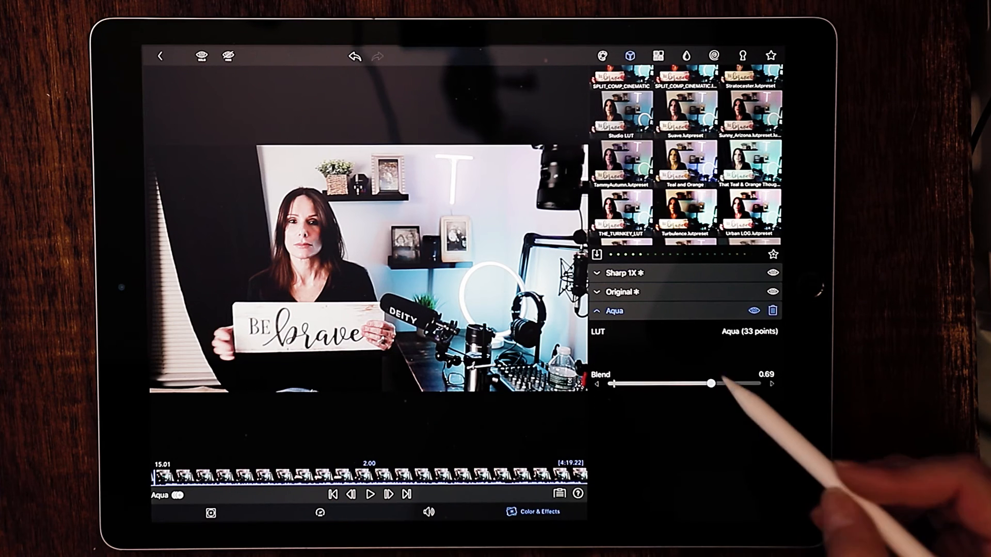
- Re-tune the Aqua LUT blend between about 0.5 and 0.85, settling at 0.68
{"action": "left_click_drag", "start_coordinate": [711, 384], "coordinate": [681, 384]}
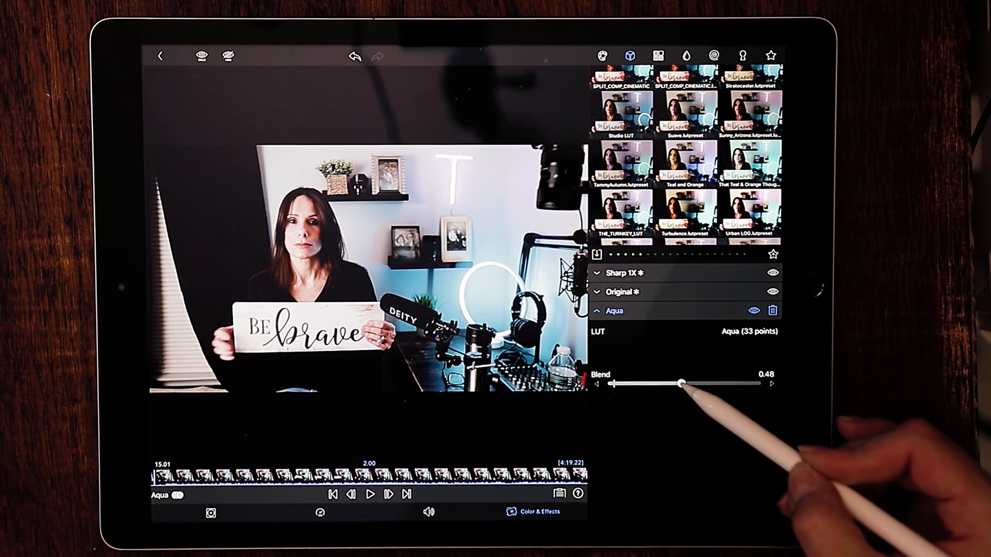
{"action": "left_click_drag", "start_coordinate": [678, 384], "coordinate": [681, 384]}
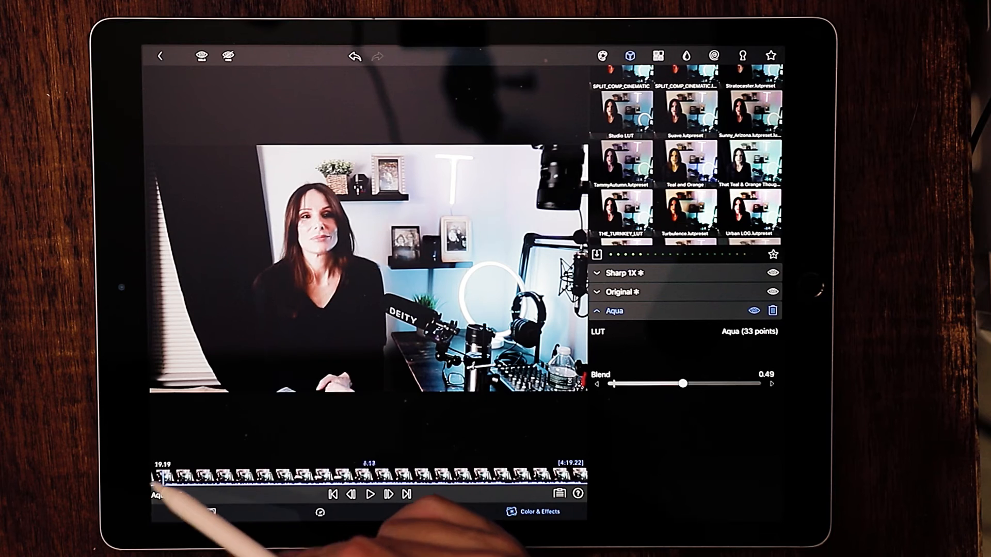
{"action": "left_click_drag", "start_coordinate": [681, 384], "coordinate": [703, 384]}
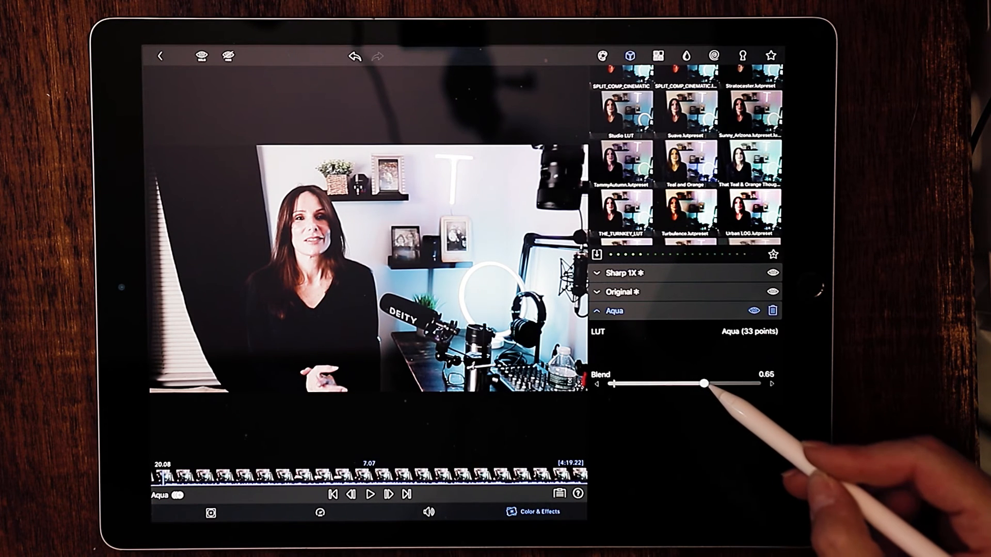
{"action": "left_click_drag", "start_coordinate": [703, 384], "coordinate": [717, 384]}
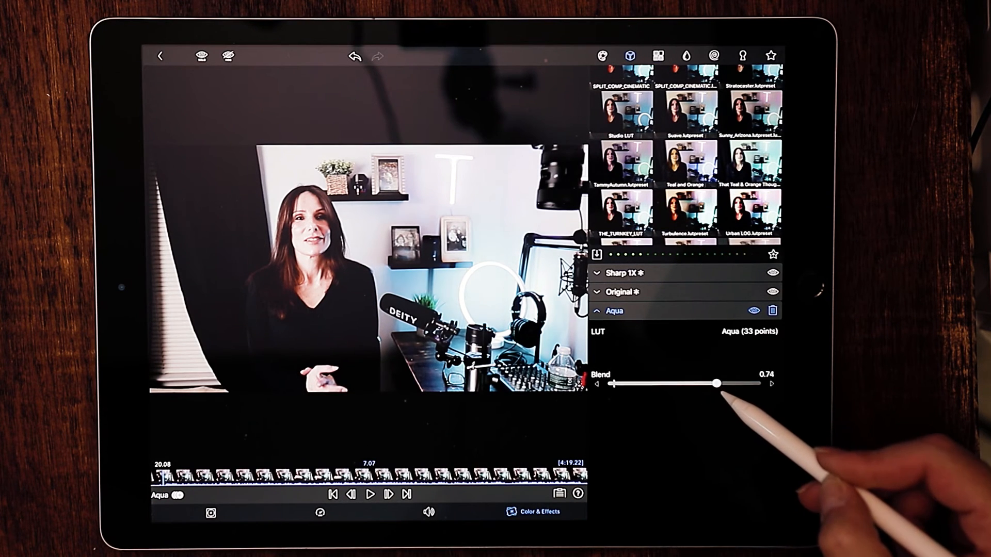
{"action": "left_click_drag", "start_coordinate": [715, 384], "coordinate": [706, 384]}
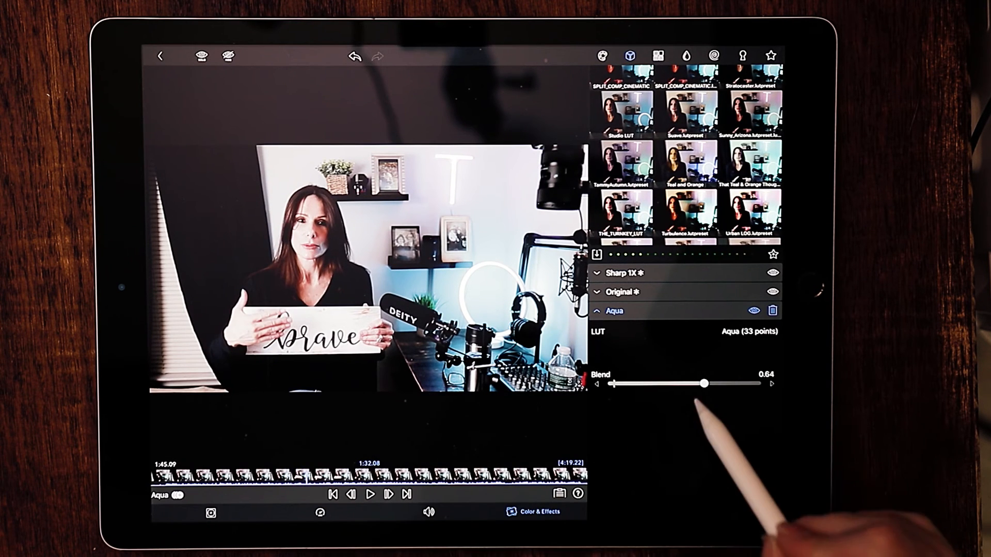
{"action": "left_click_drag", "start_coordinate": [703, 384], "coordinate": [696, 384]}
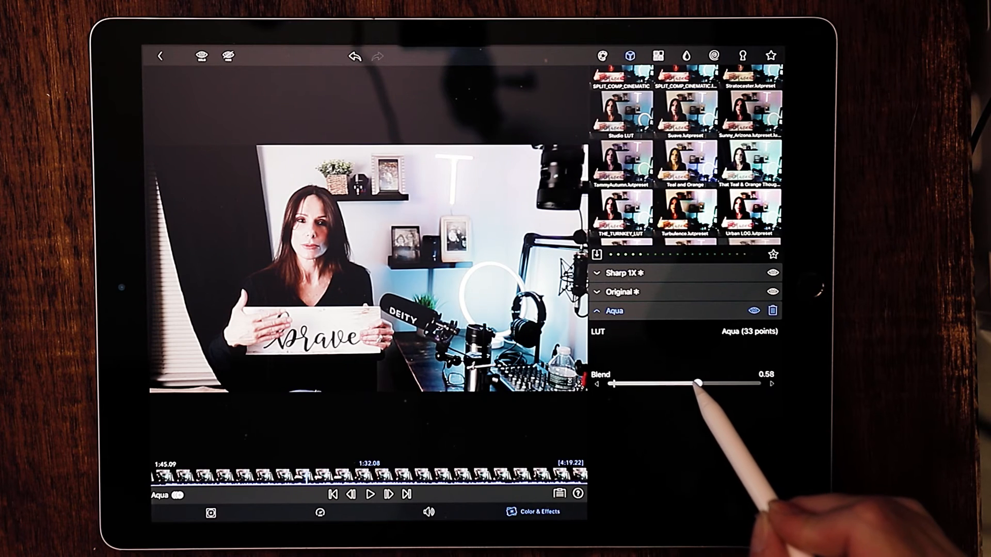
{"action": "left_click_drag", "start_coordinate": [697, 383], "coordinate": [703, 383]}
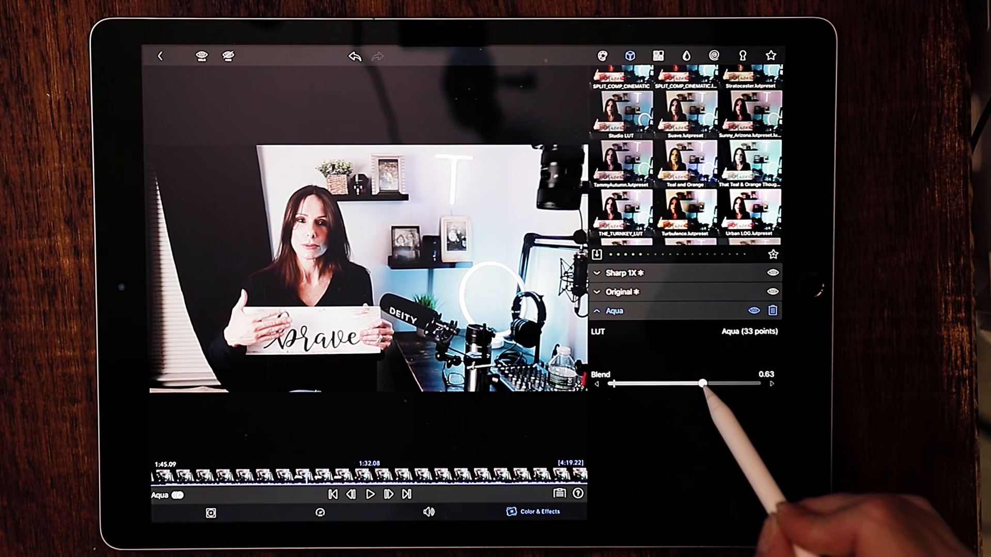
{"action": "left_click_drag", "start_coordinate": [701, 383], "coordinate": [731, 383]}
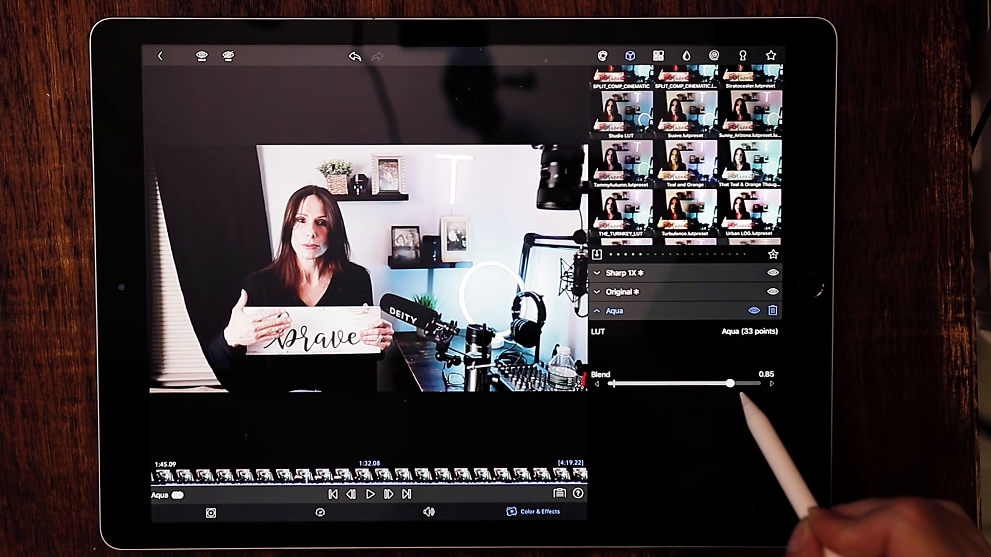
{"action": "left_click_drag", "start_coordinate": [731, 383], "coordinate": [708, 383]}
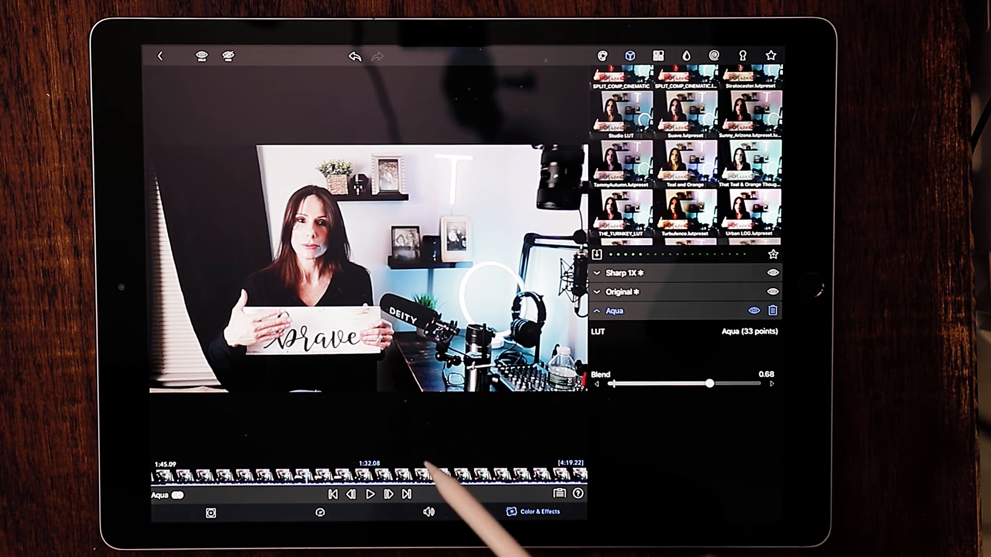
- Expand the studio clip's Original colour layer and review its adjustment sliders
{"action": "left_click", "coordinate": [623, 293]}
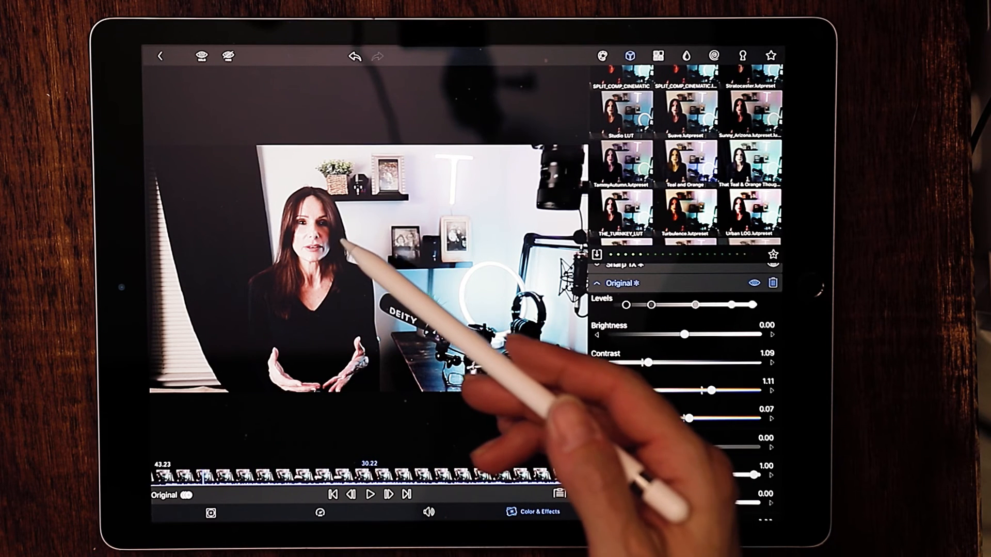
{"action": "scroll", "scroll_direction": "down", "scroll_amount": 3}
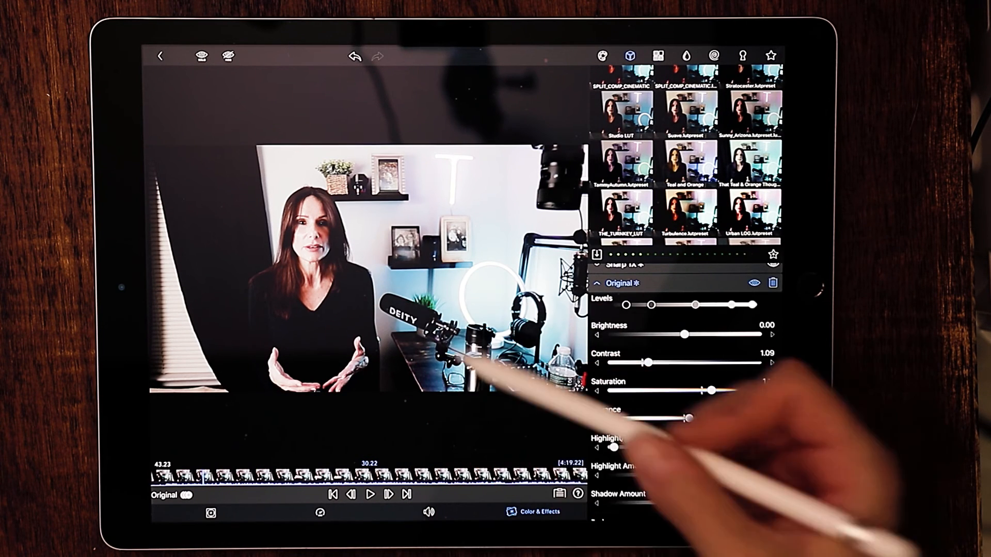
{"action": "scroll", "scroll_direction": "down", "scroll_amount": 3}
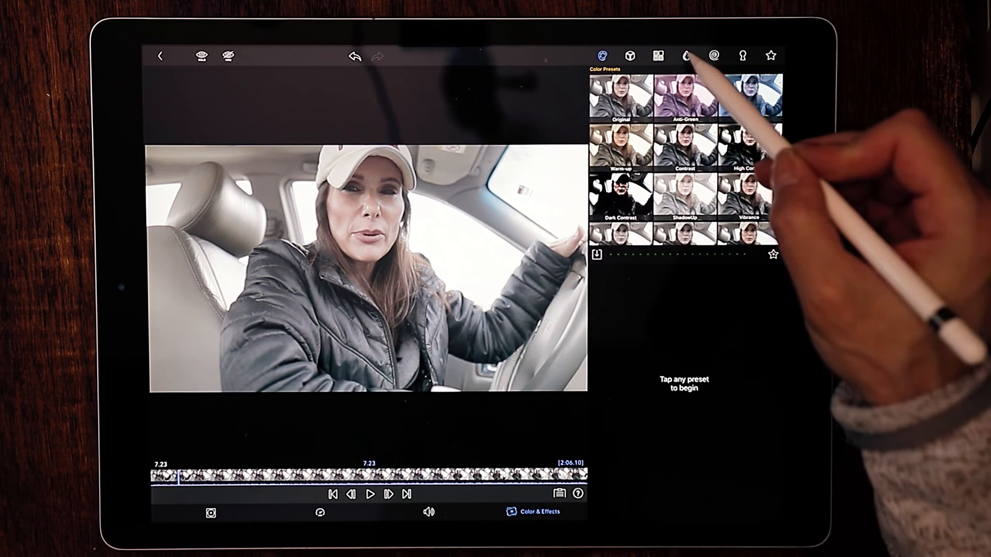
- Add Sharp 1X sharpening (about 0.63) to the car clip, then an Original colour layer
{"action": "left_click", "coordinate": [685, 55]}
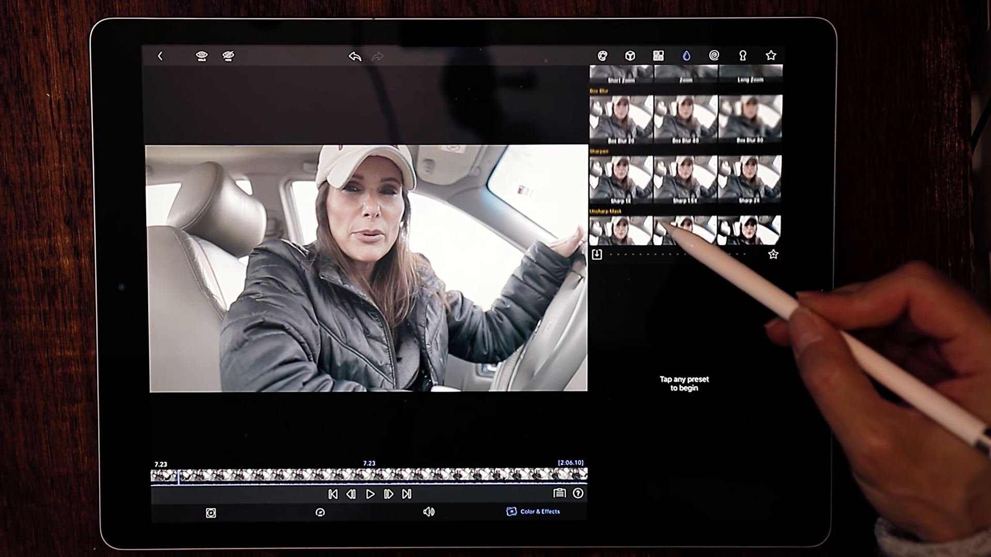
{"action": "left_click", "coordinate": [621, 184]}
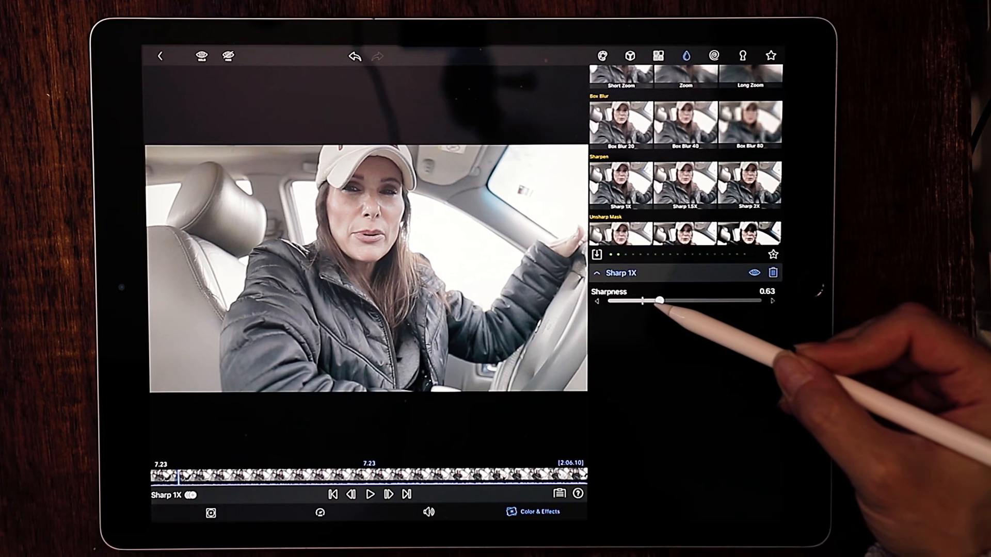
{"action": "left_click", "coordinate": [601, 56]}
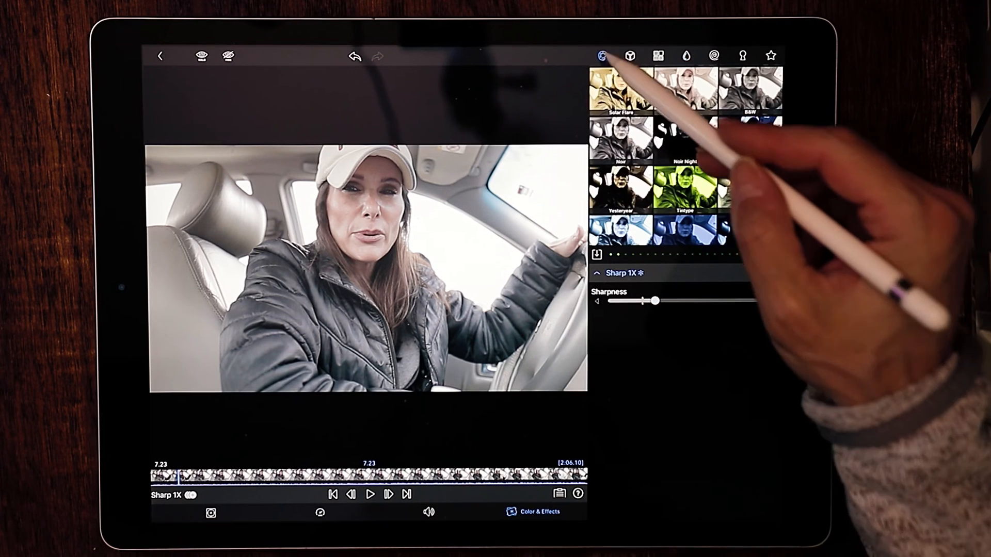
{"action": "left_click", "coordinate": [602, 56]}
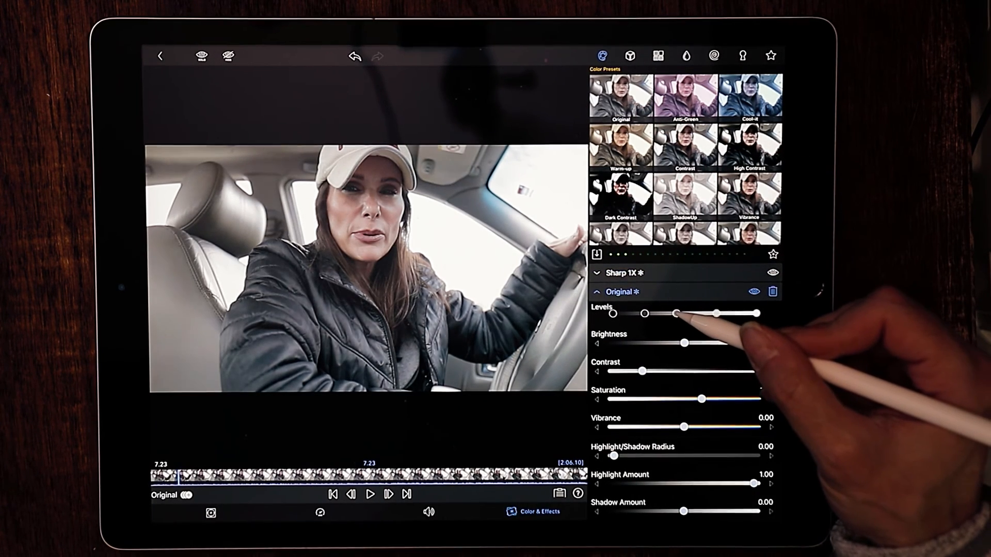
- Reshape the car clip's levels and set red 0.99, green 0.99, blue 1.04
{"action": "left_click_drag", "start_coordinate": [676, 314], "coordinate": [670, 314]}
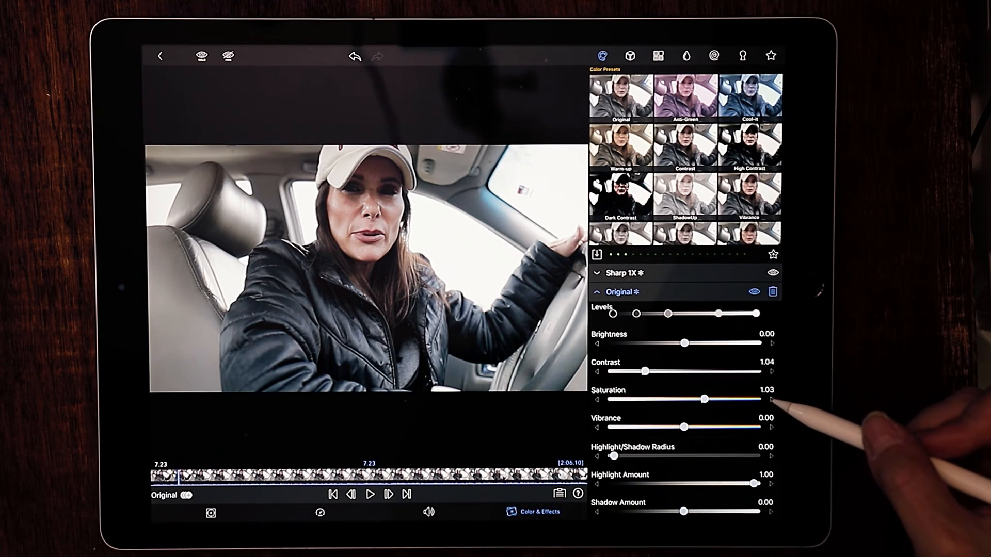
{"action": "left_click_drag", "start_coordinate": [704, 399], "coordinate": [709, 399]}
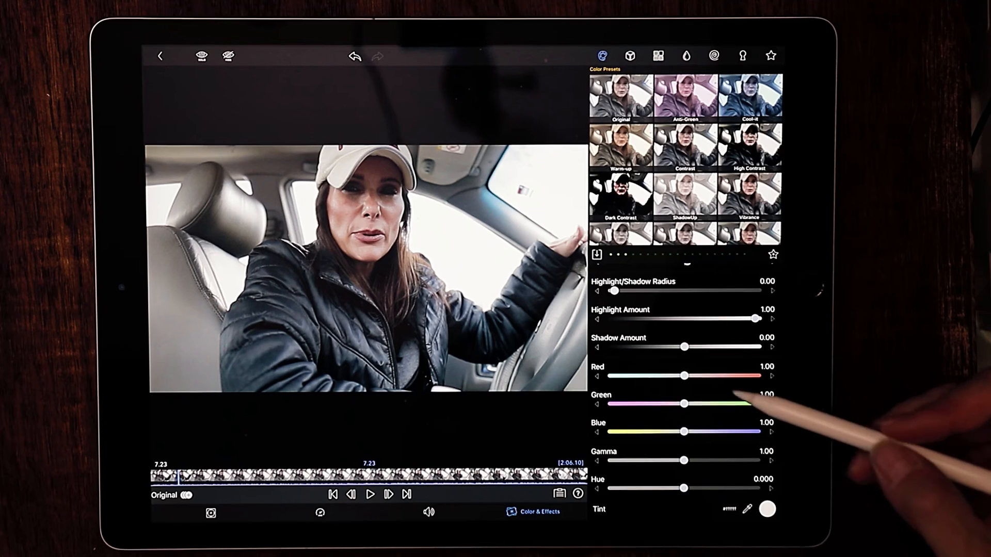
{"action": "left_click_drag", "start_coordinate": [684, 376], "coordinate": [682, 376]}
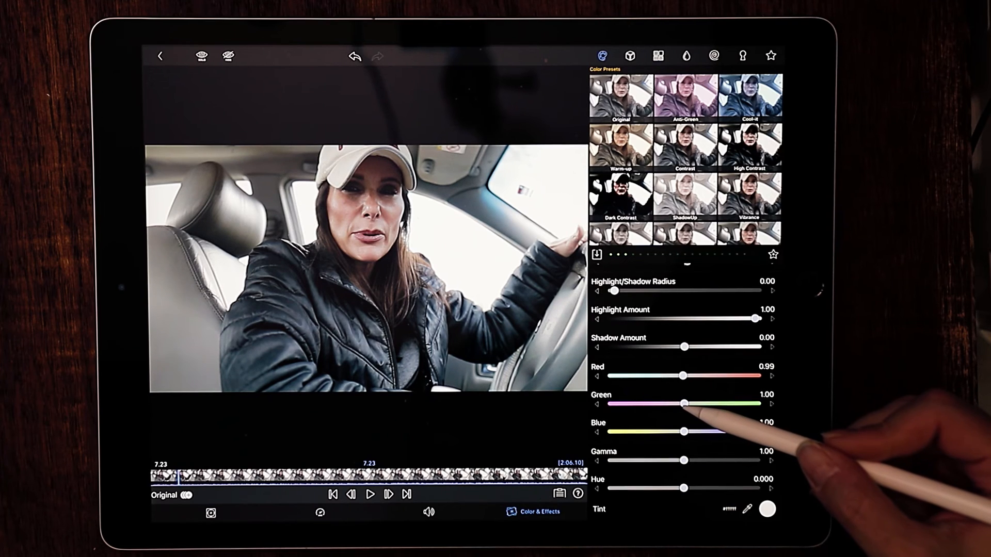
{"action": "left_click_drag", "start_coordinate": [685, 404], "coordinate": [683, 404]}
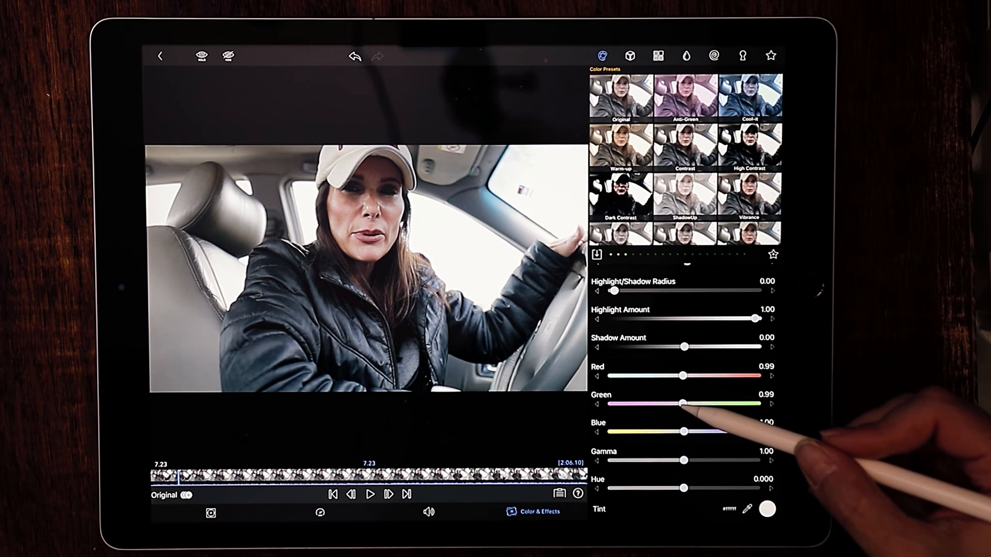
{"action": "left_click_drag", "start_coordinate": [681, 431], "coordinate": [688, 431]}
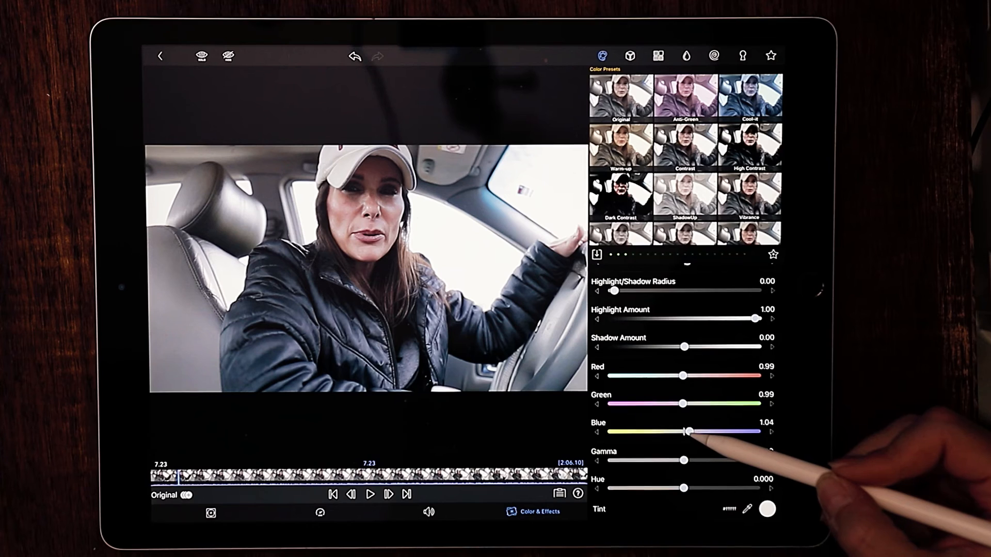
{"action": "left_click_drag", "start_coordinate": [689, 431], "coordinate": [685, 431]}
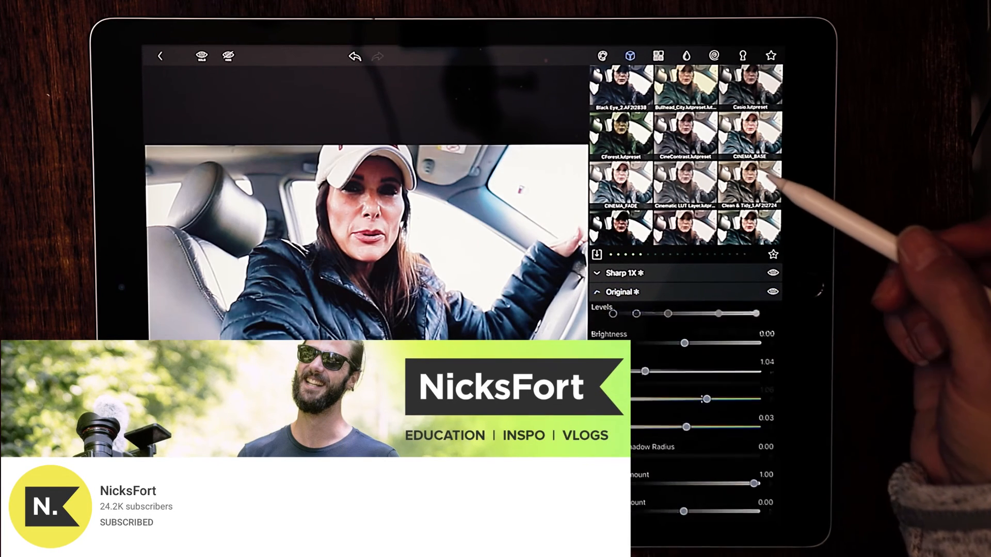
- Add the CINEMA_BASE LUT layer to the car clip, blend at 0.00
{"action": "left_click", "coordinate": [753, 182]}
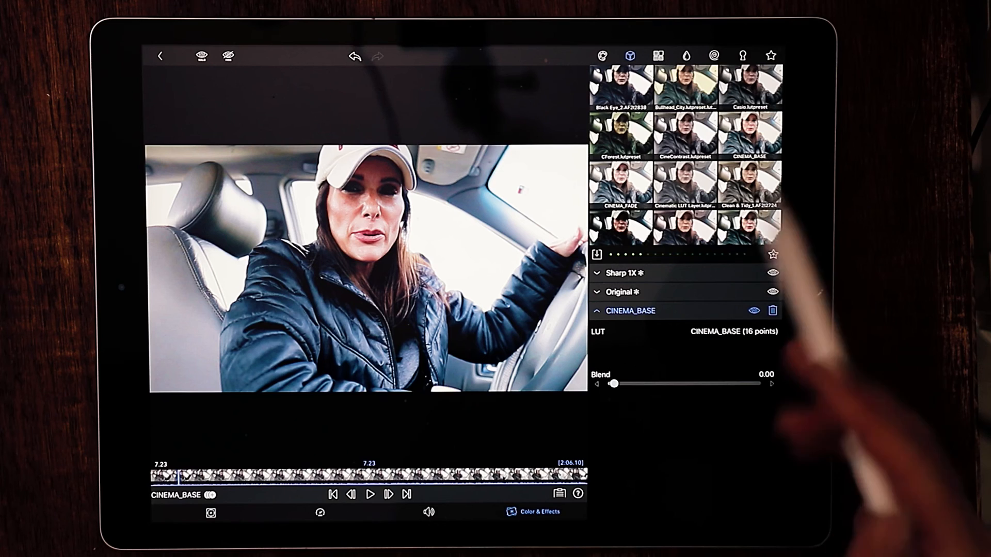
- Set the CINEMA_BASE blend to 0.75 and scrub the timeline to preview it
{"action": "left_click_drag", "start_coordinate": [612, 384], "coordinate": [736, 384]}
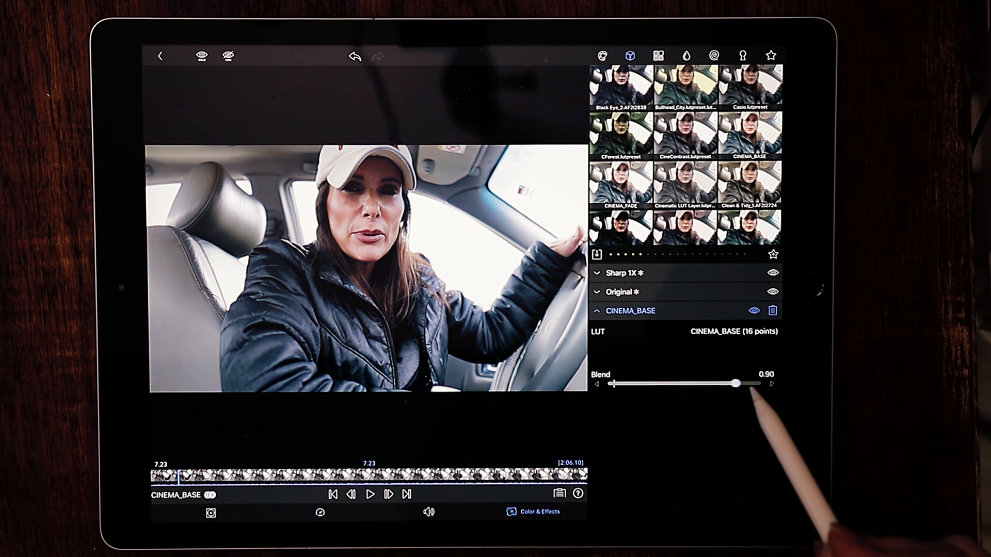
{"action": "left_click_drag", "start_coordinate": [733, 384], "coordinate": [756, 384]}
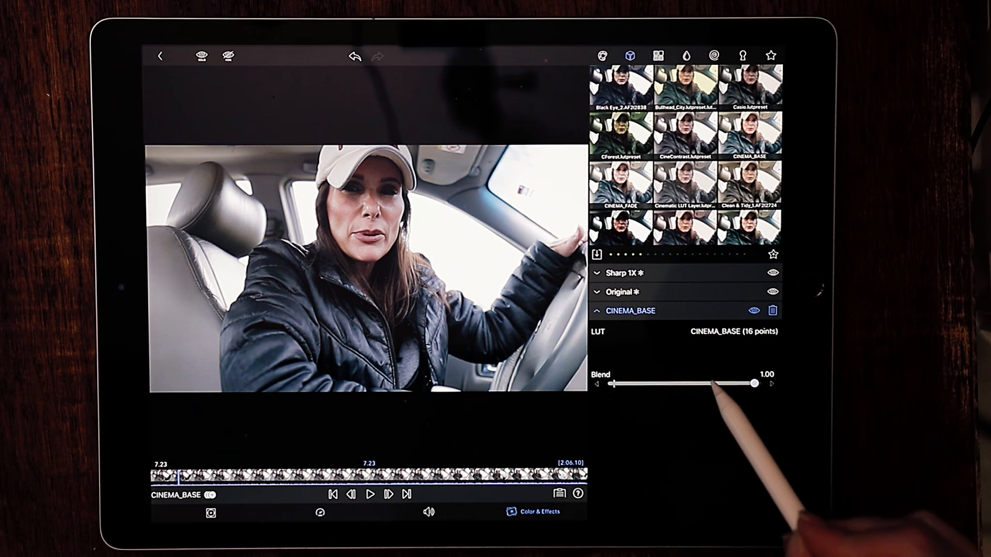
{"action": "left_click_drag", "start_coordinate": [753, 384], "coordinate": [715, 384]}
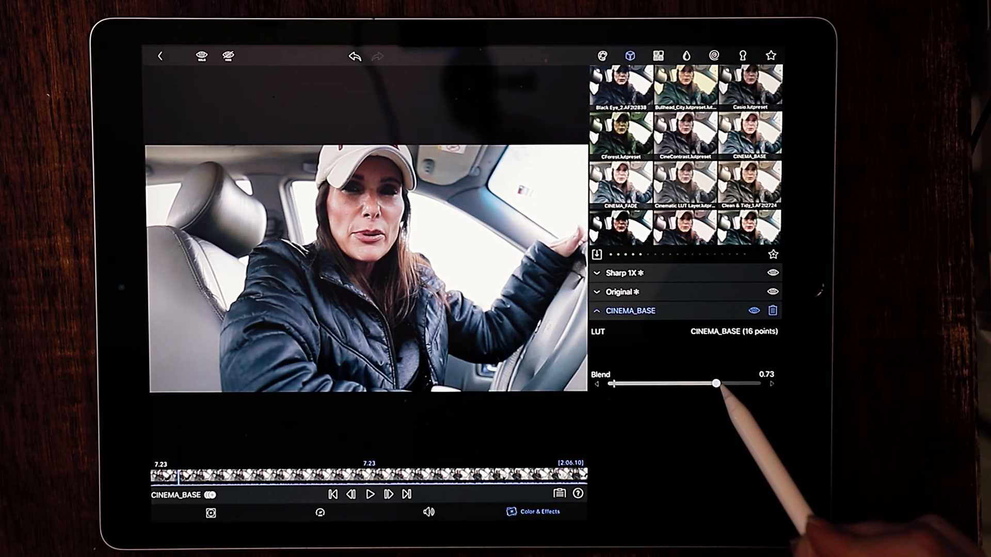
{"action": "left_click_drag", "start_coordinate": [715, 384], "coordinate": [721, 384]}
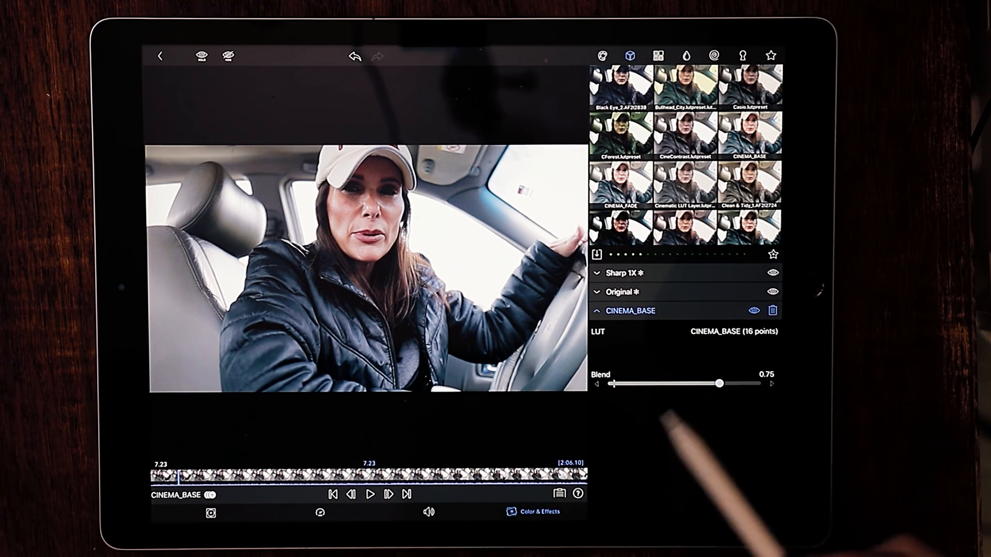
{"action": "left_click_drag", "start_coordinate": [165, 474], "coordinate": [197, 475]}
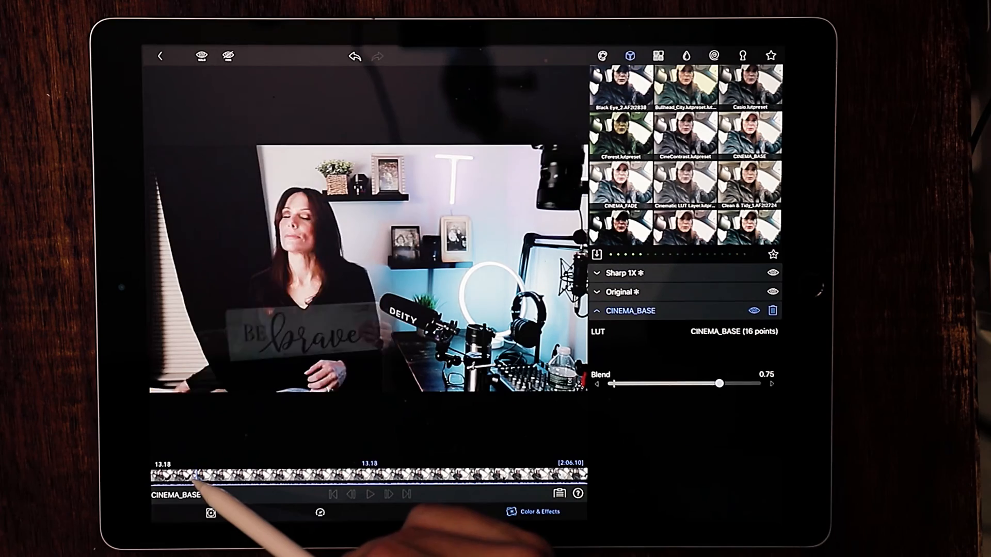
{"action": "left_click_drag", "start_coordinate": [196, 475], "coordinate": [165, 475]}
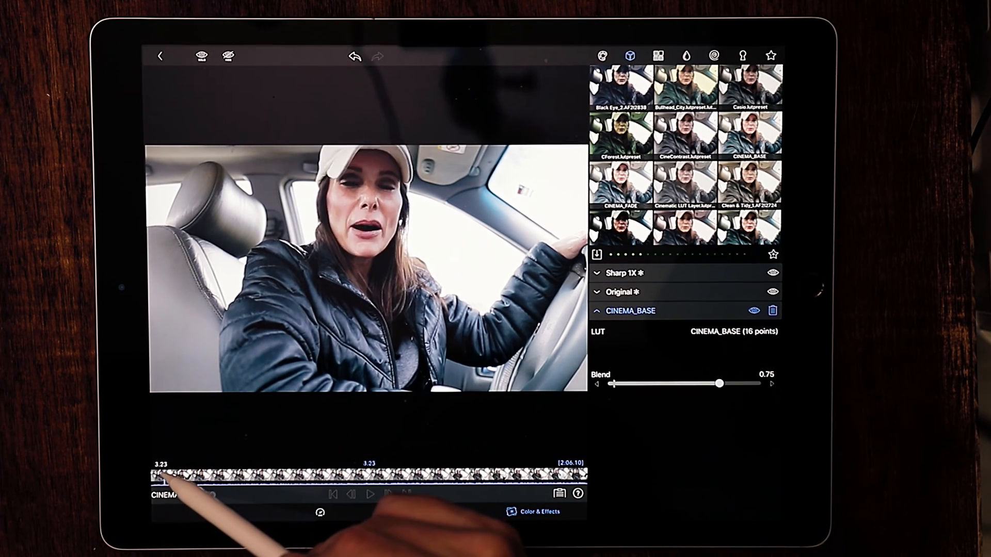